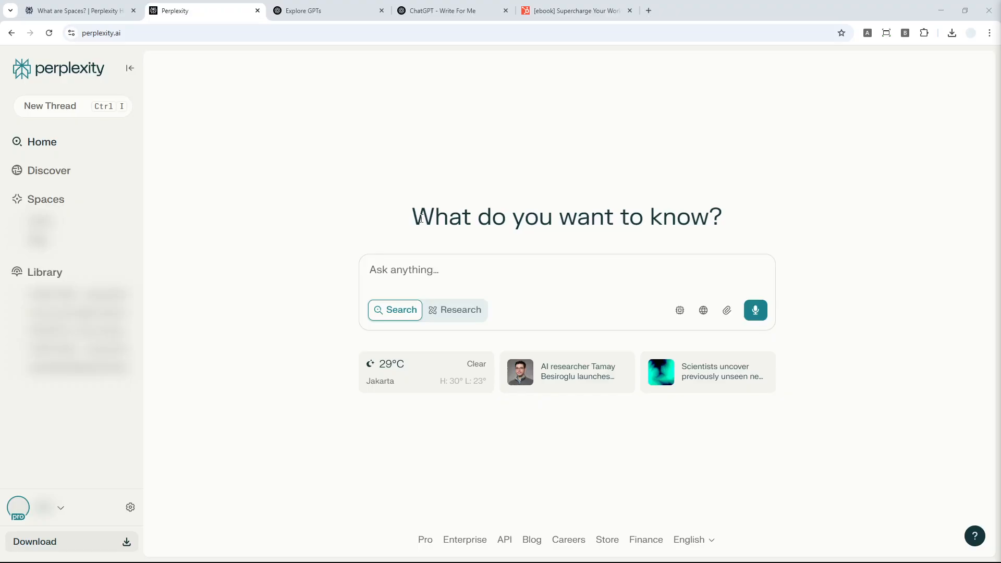
mouse_move(394, 218)
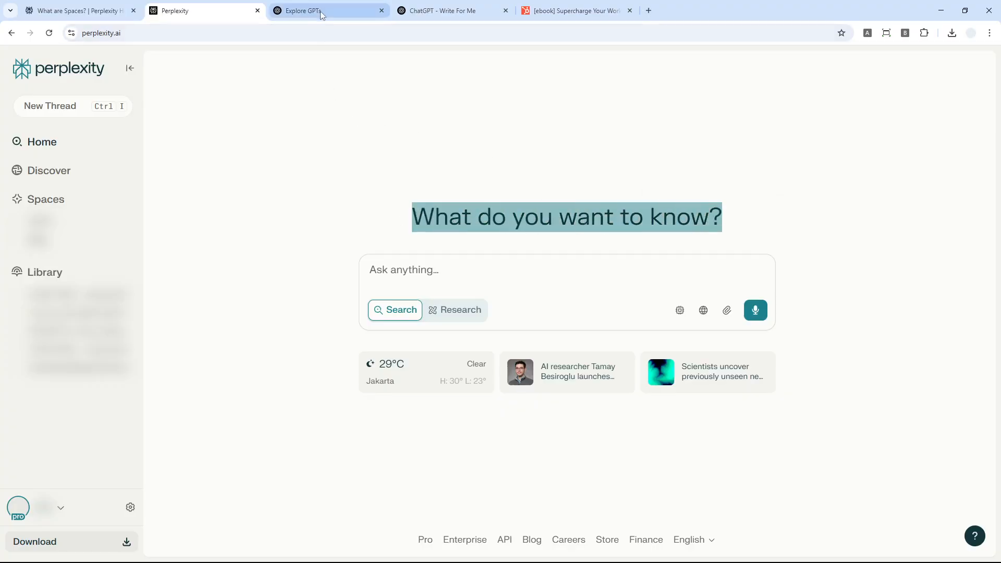
Step: Go to the Spaces page and look through My Spaces and the example spaces
click(328, 11)
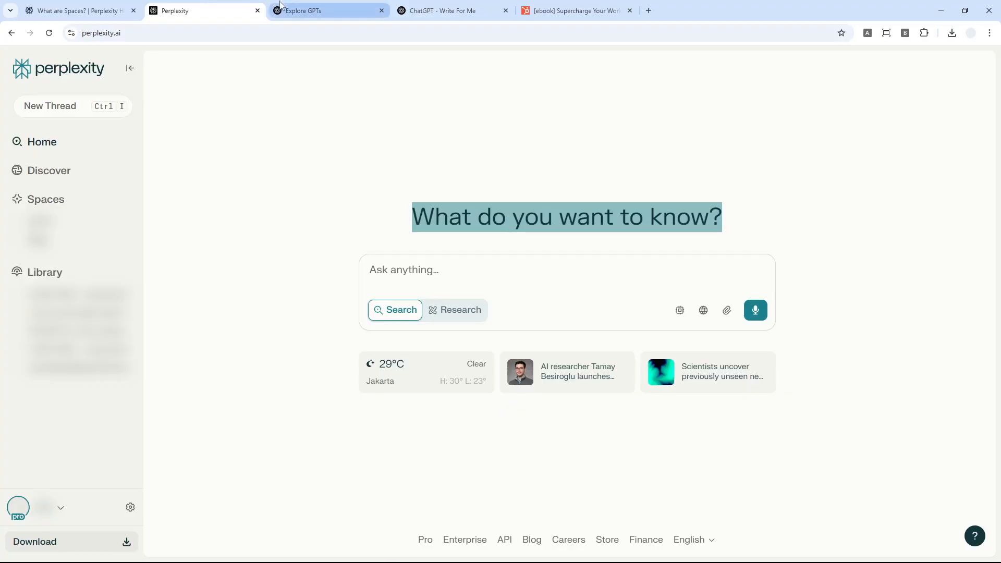
mouse_move(250, 183)
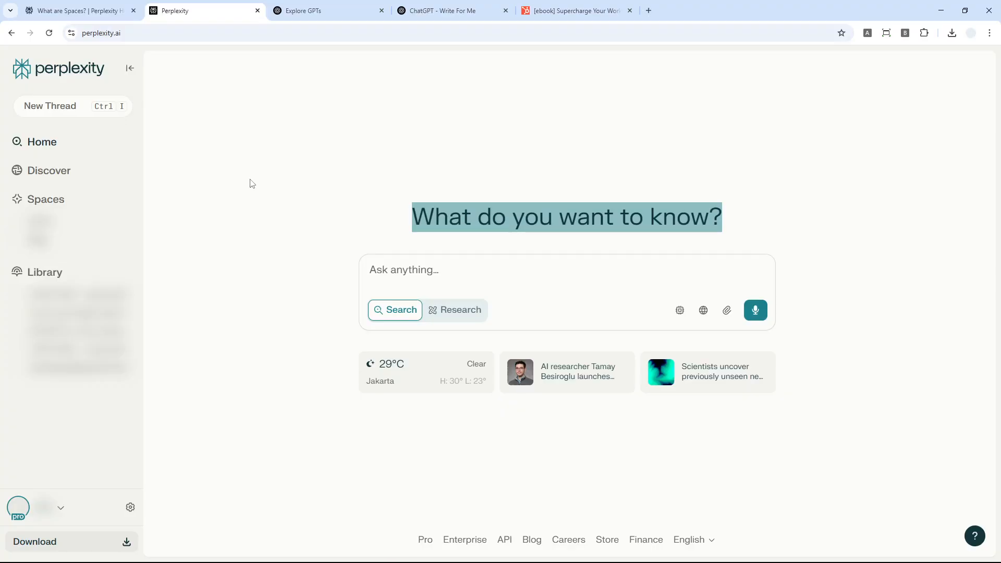
mouse_move(214, 207)
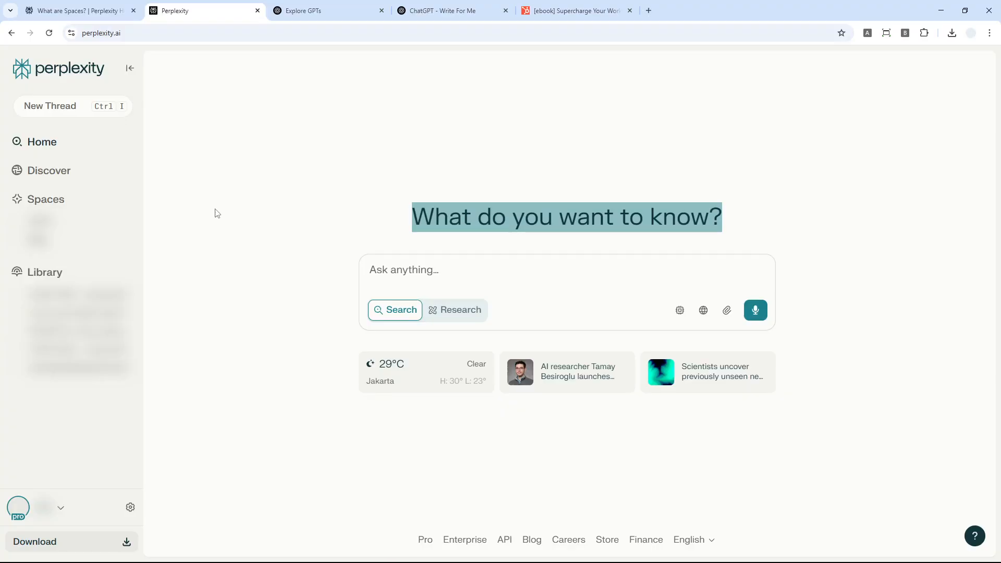
mouse_move(288, 218)
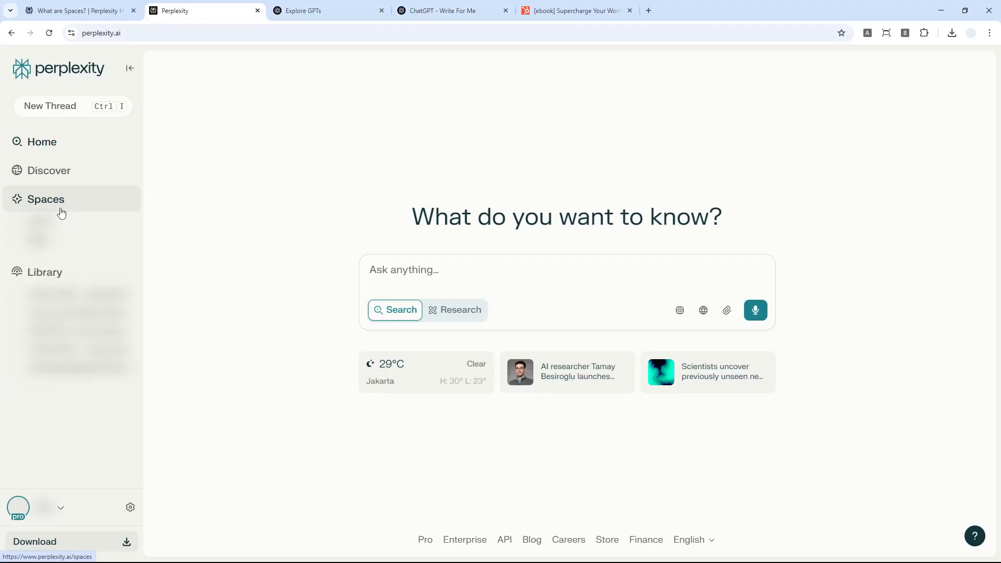
mouse_move(101, 299)
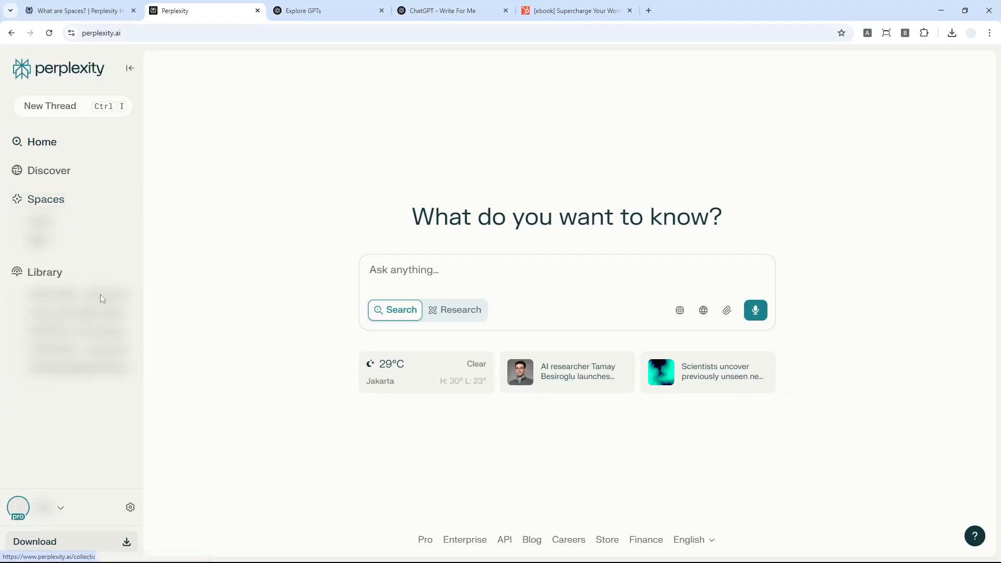
click(157, 32)
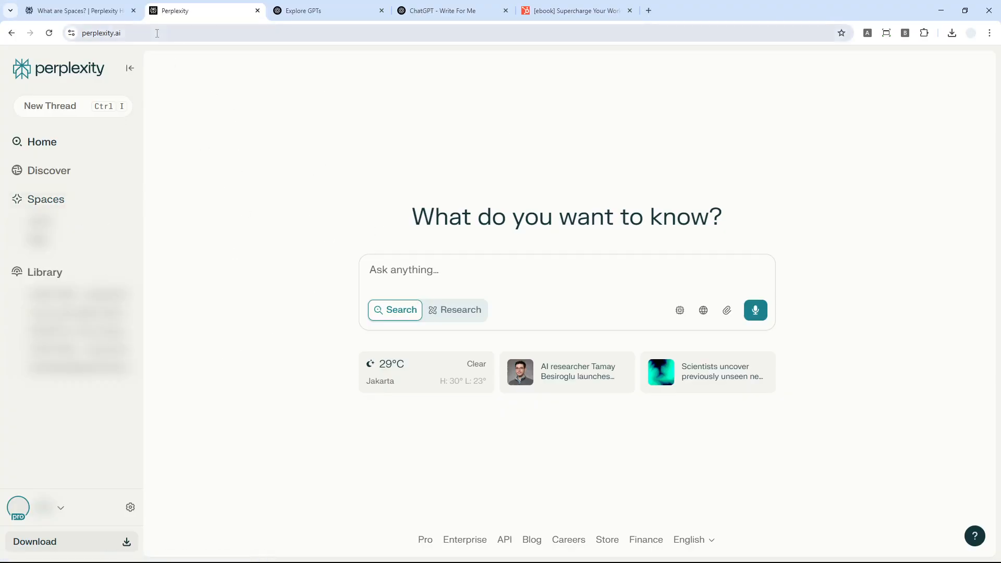
mouse_move(45, 199)
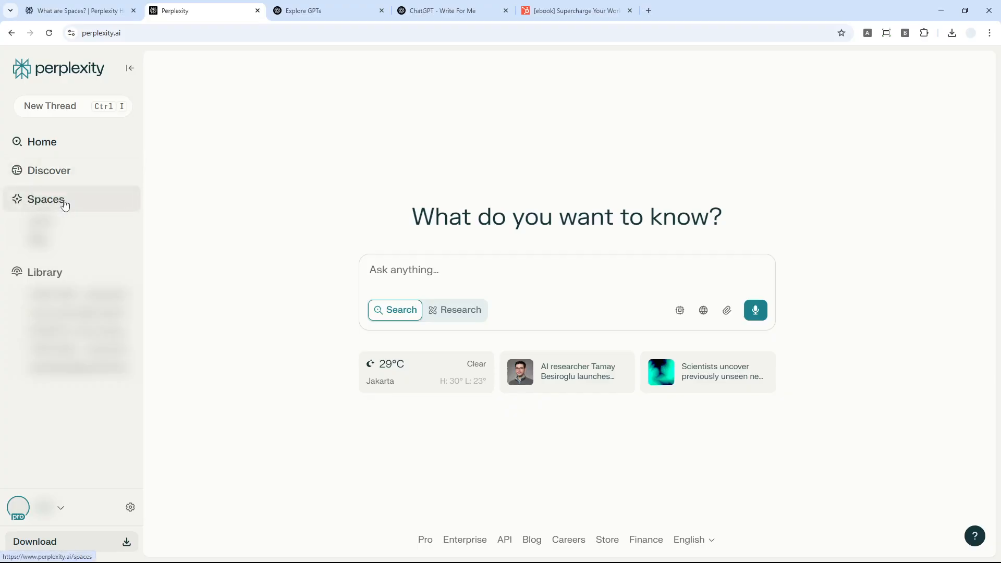
click(44, 199)
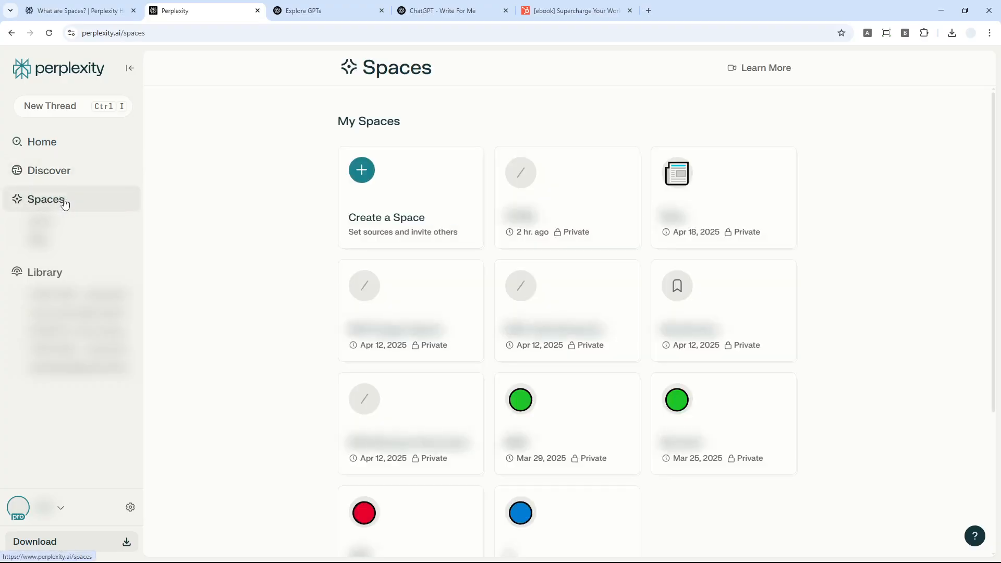
scroll(down, 3)
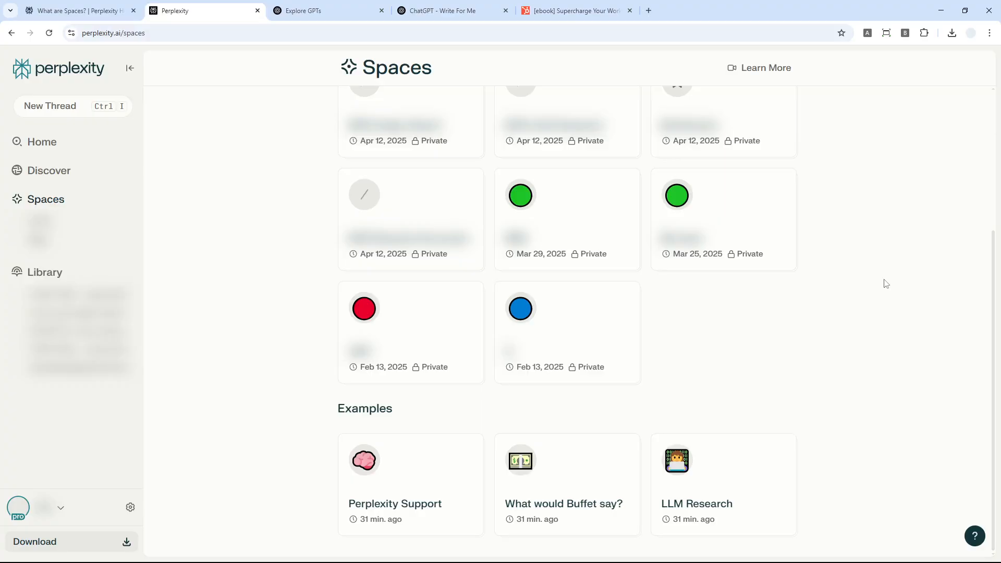
mouse_move(883, 371)
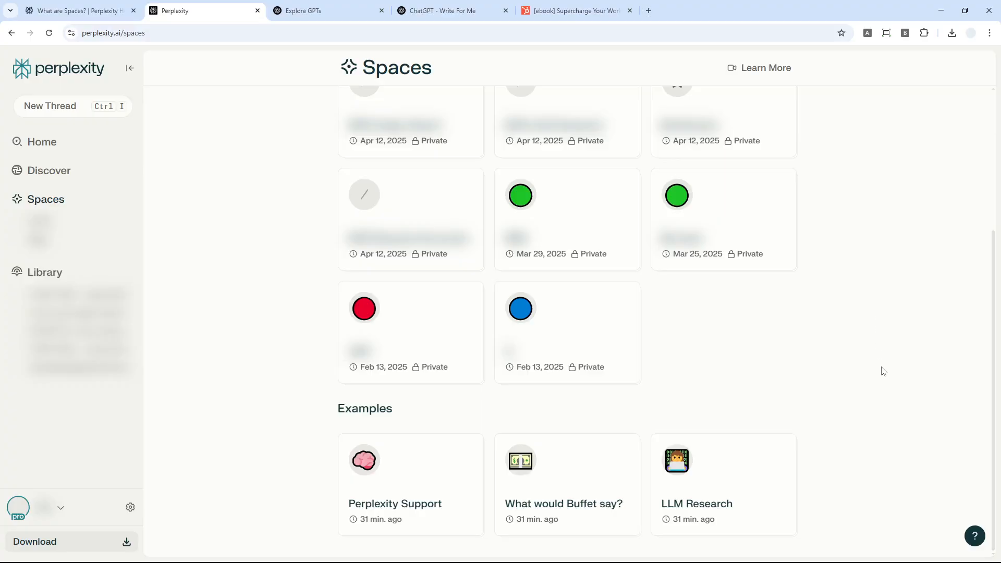
scroll(up, 3)
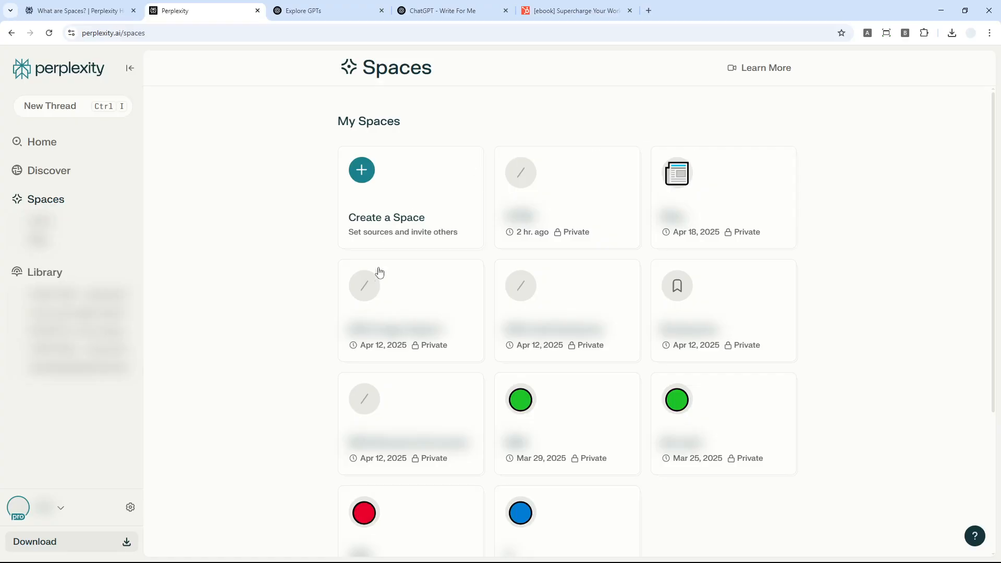
mouse_move(855, 209)
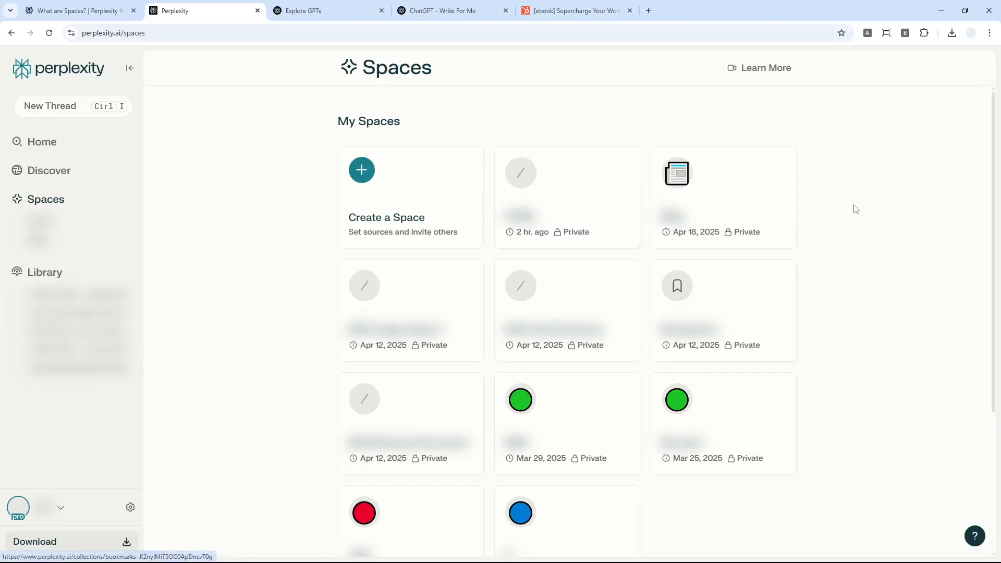
mouse_move(501, 186)
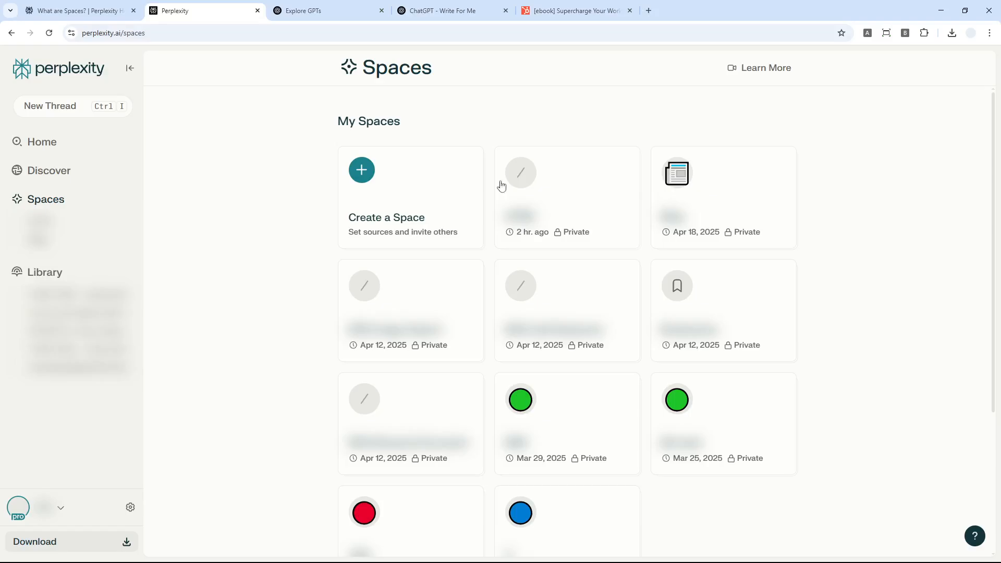
Step: Start a new space titled 'AI News Table' with the instruction 'Please always include a relevant table into the response.'
click(361, 170)
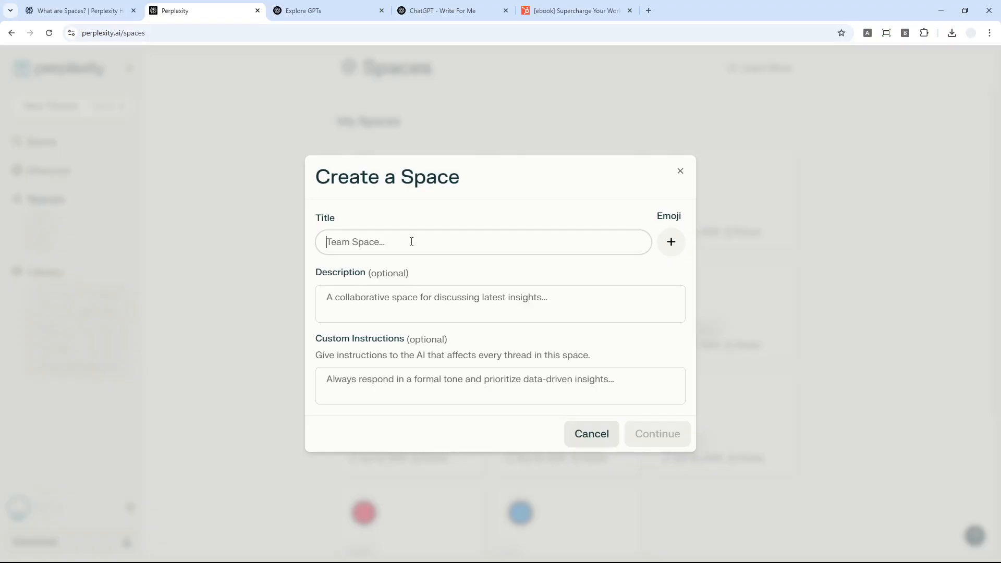
text(AI News Table)
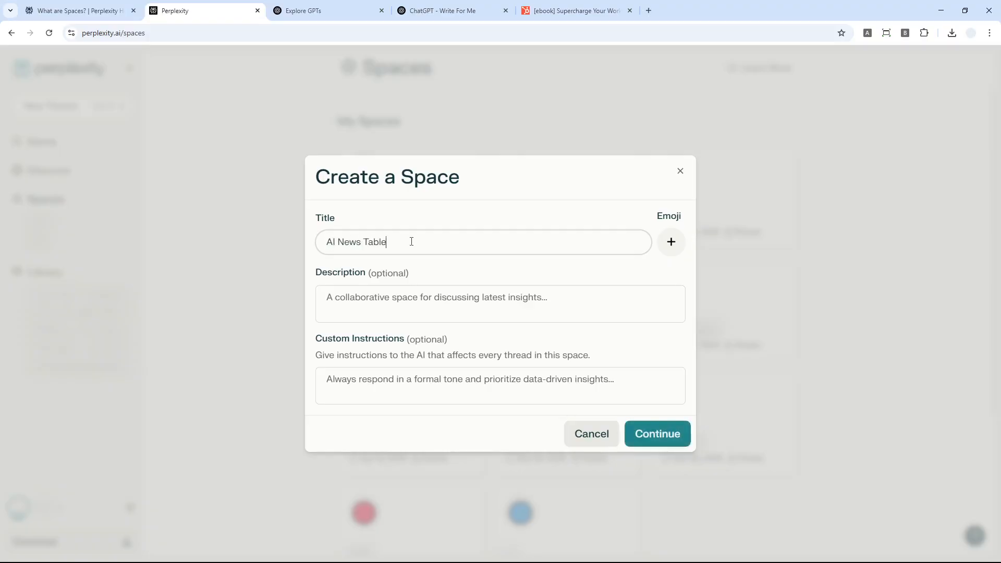
click(365, 303)
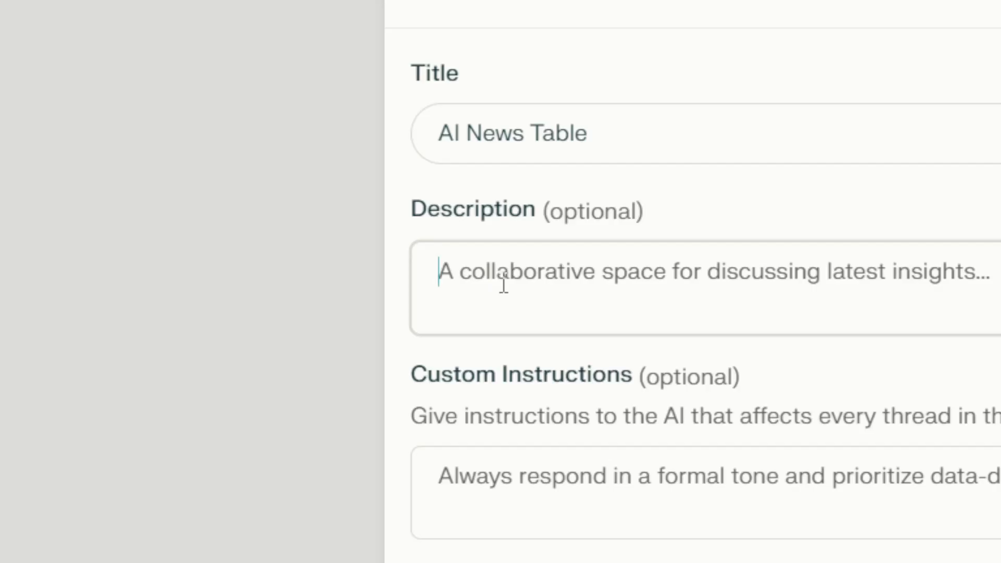
mouse_move(791, 283)
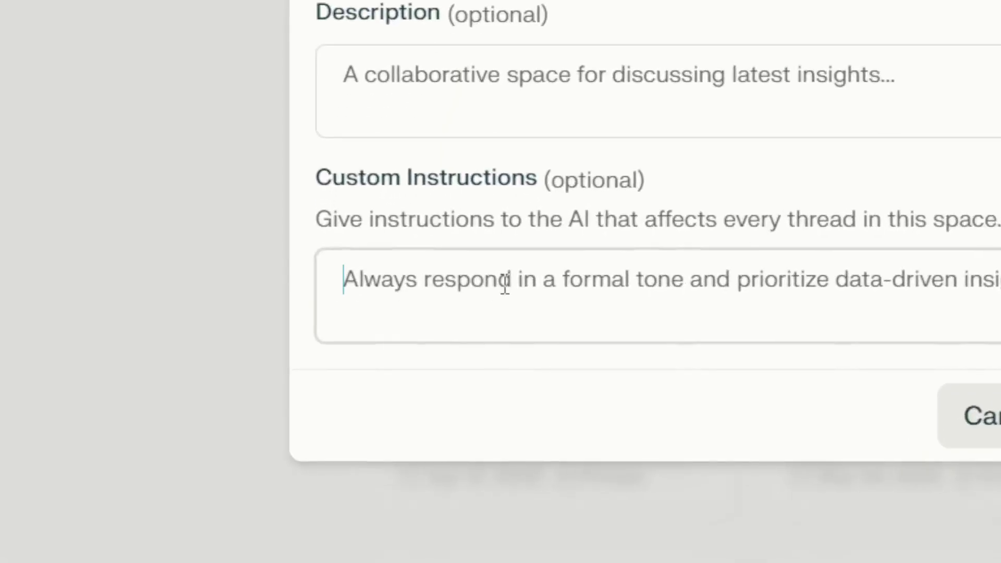
scroll(up, 3)
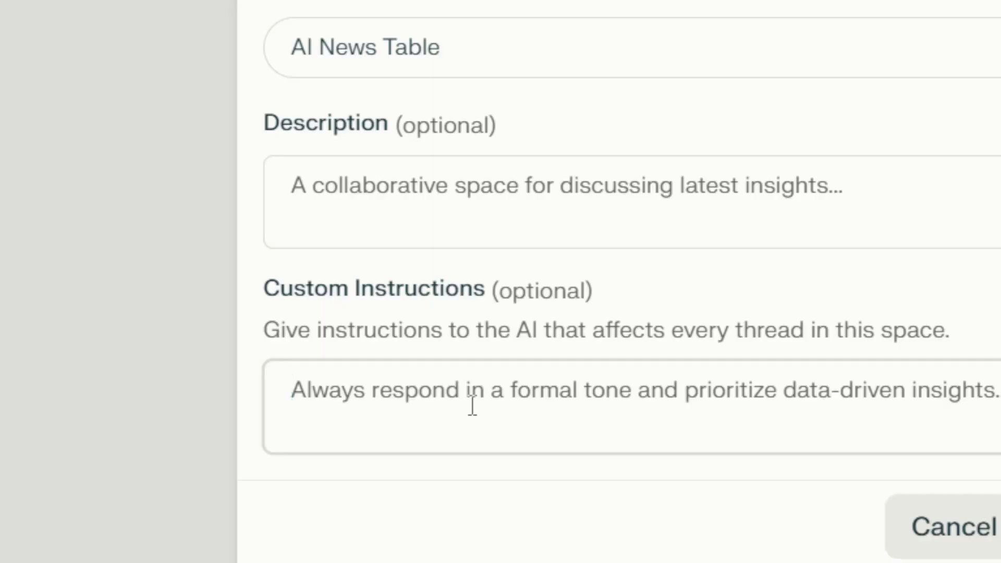
text(Please always include a relevant table into the response.)
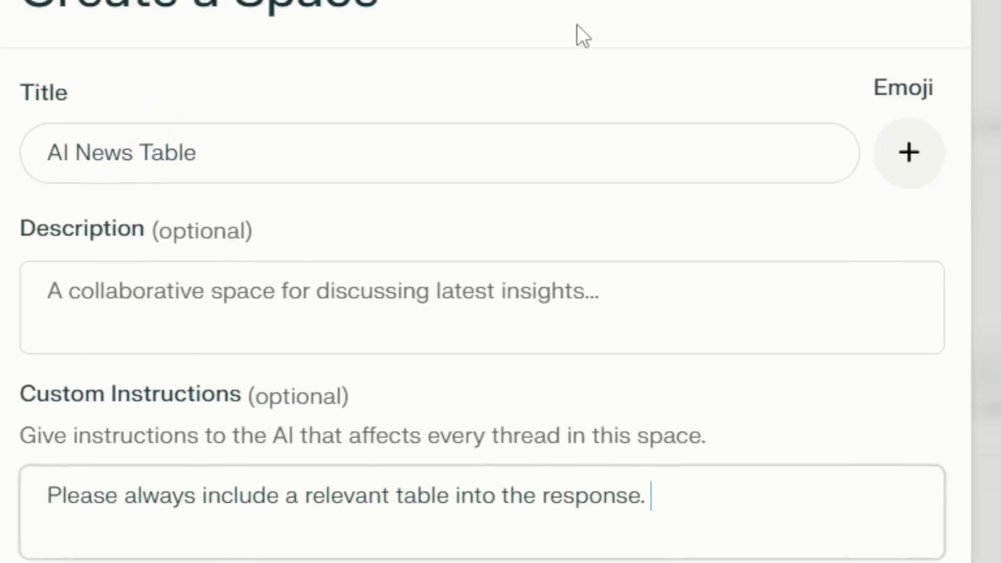
scroll(down, 3)
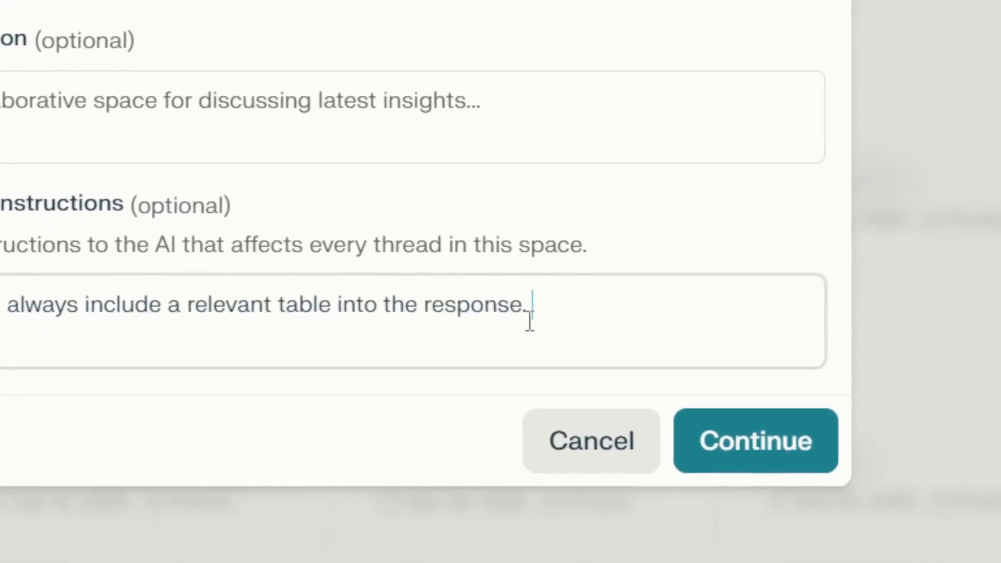
Step: Create the AI News Table space and confirm its saved table instruction in the context panel
click(756, 440)
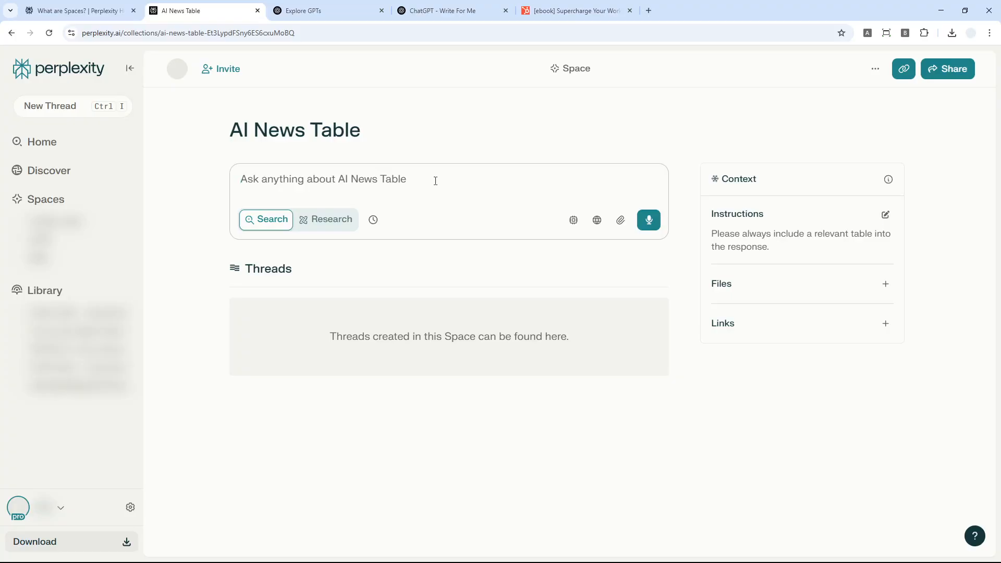
mouse_move(469, 218)
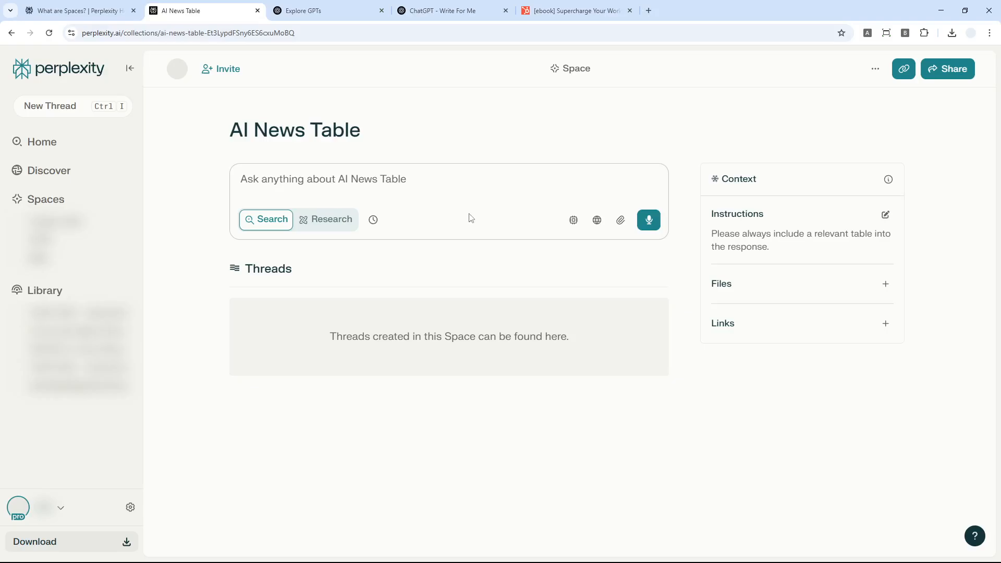
mouse_move(411, 183)
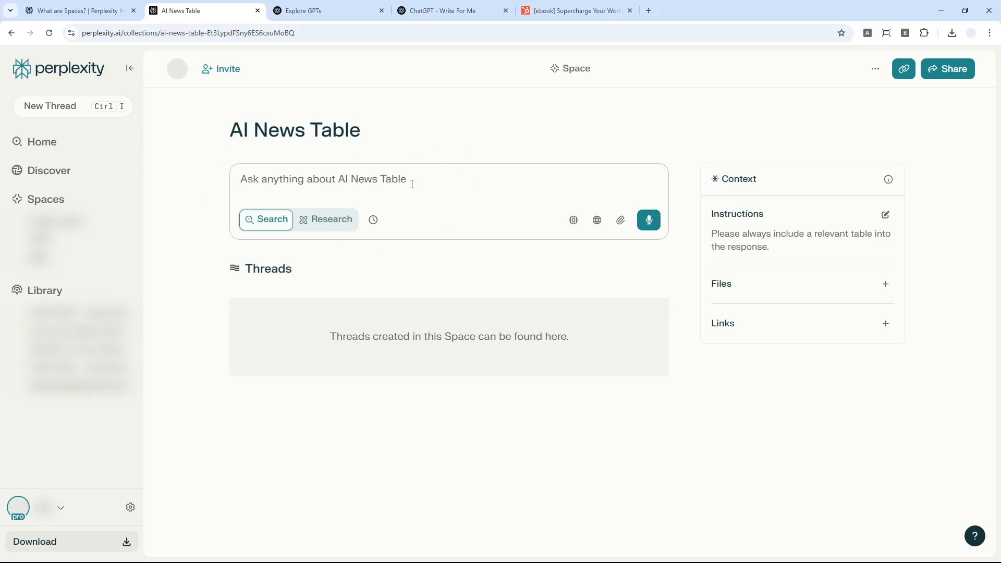
mouse_move(726, 266)
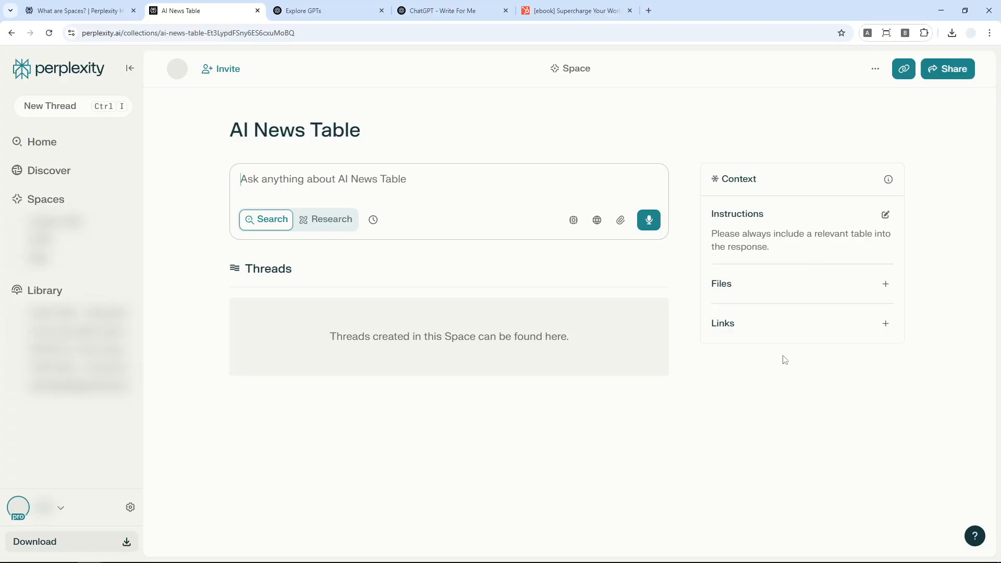
mouse_move(849, 308)
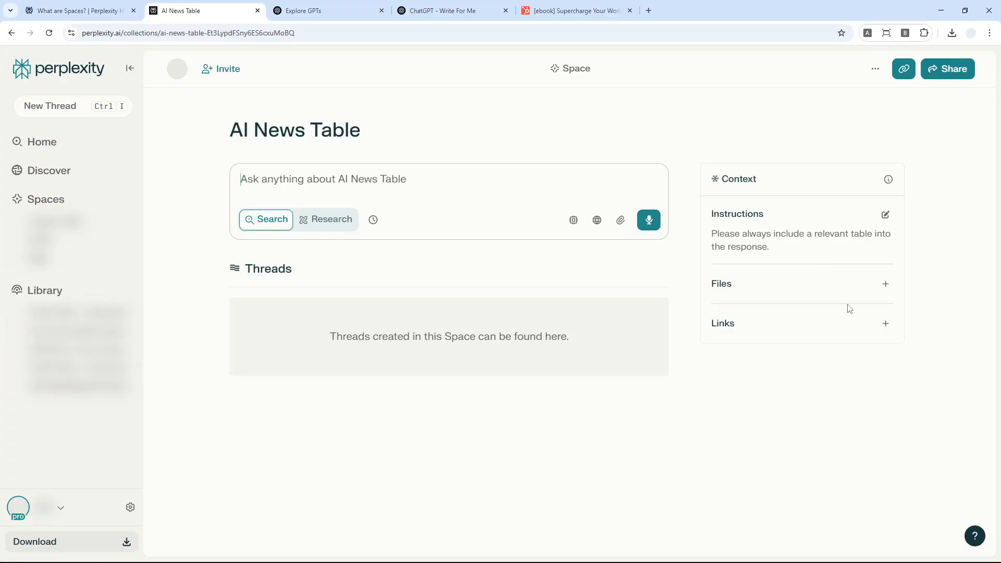
mouse_move(903, 394)
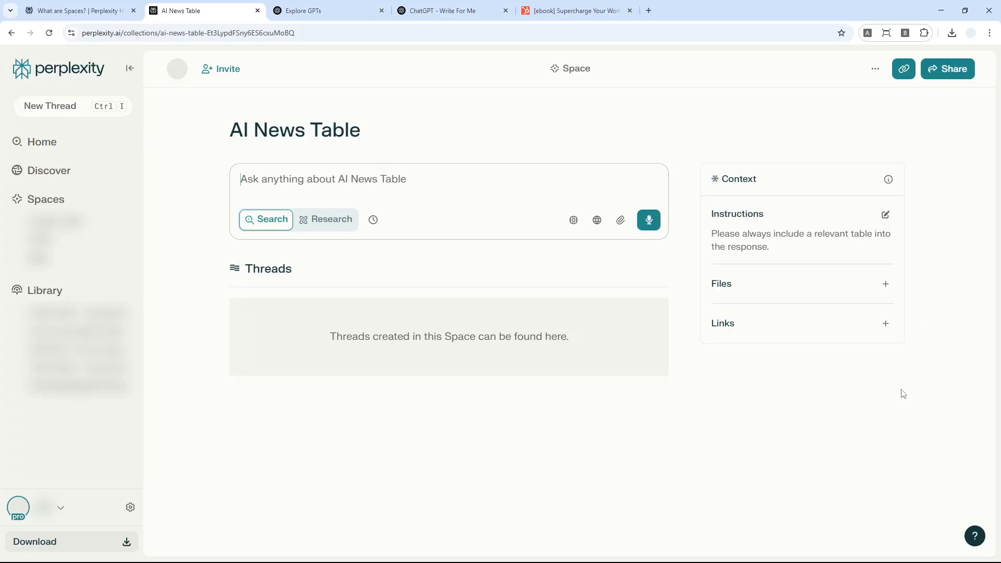
mouse_move(817, 416)
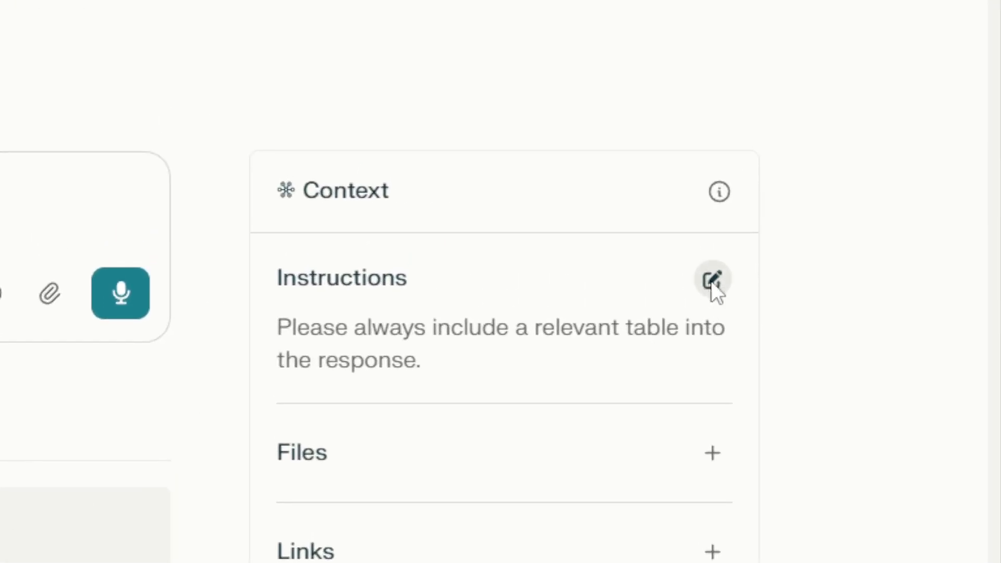
click(710, 279)
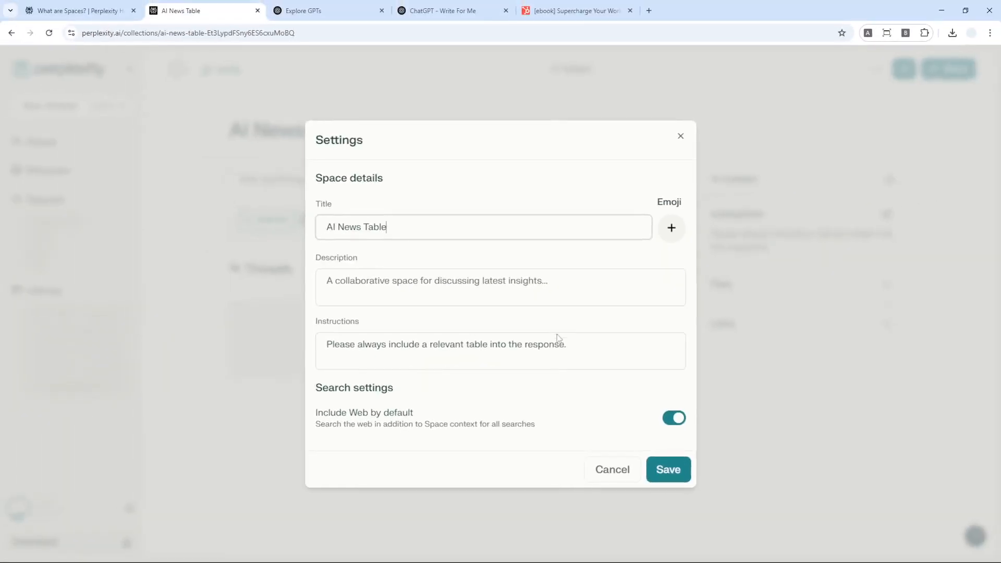
click(667, 469)
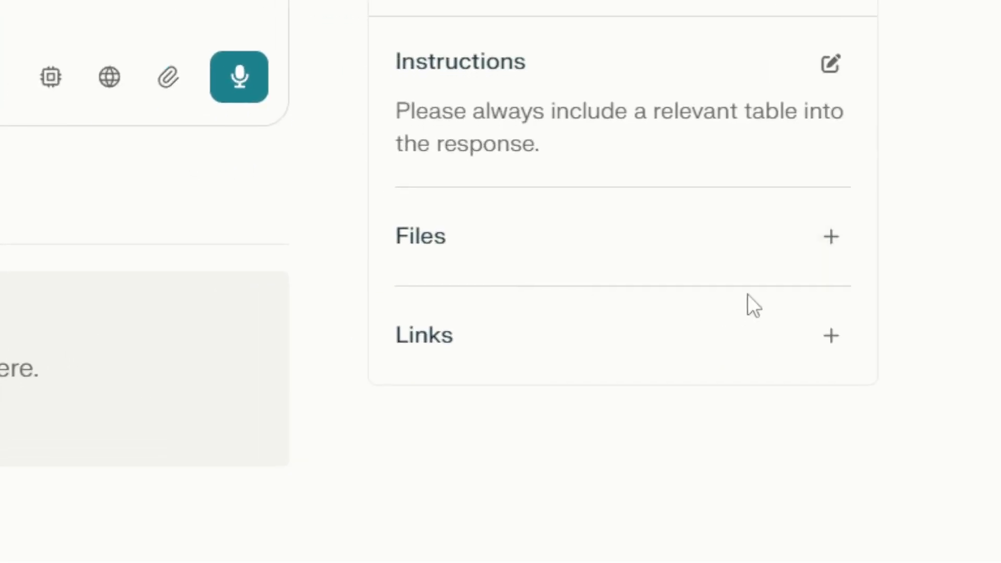
mouse_move(664, 271)
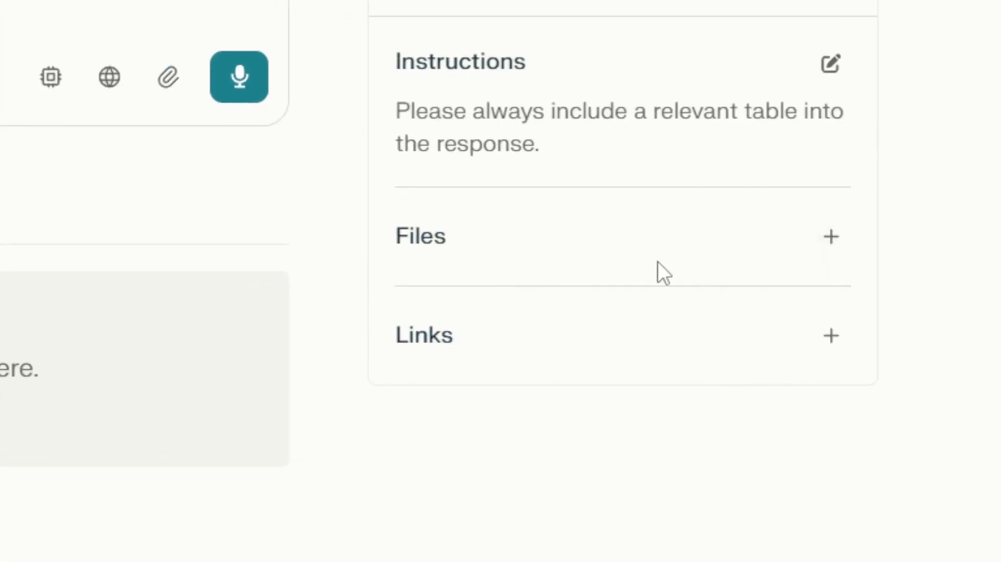
mouse_move(454, 345)
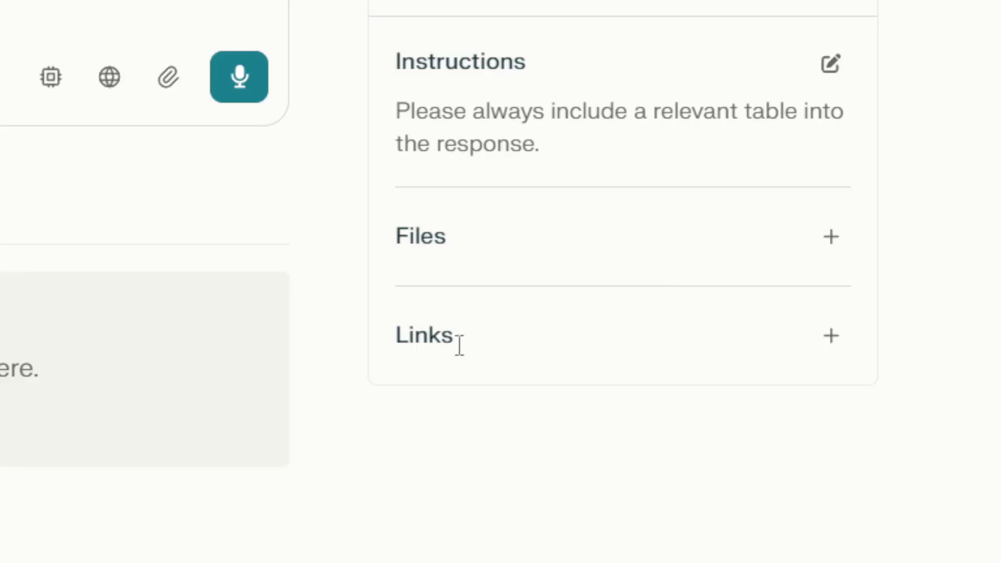
mouse_move(428, 281)
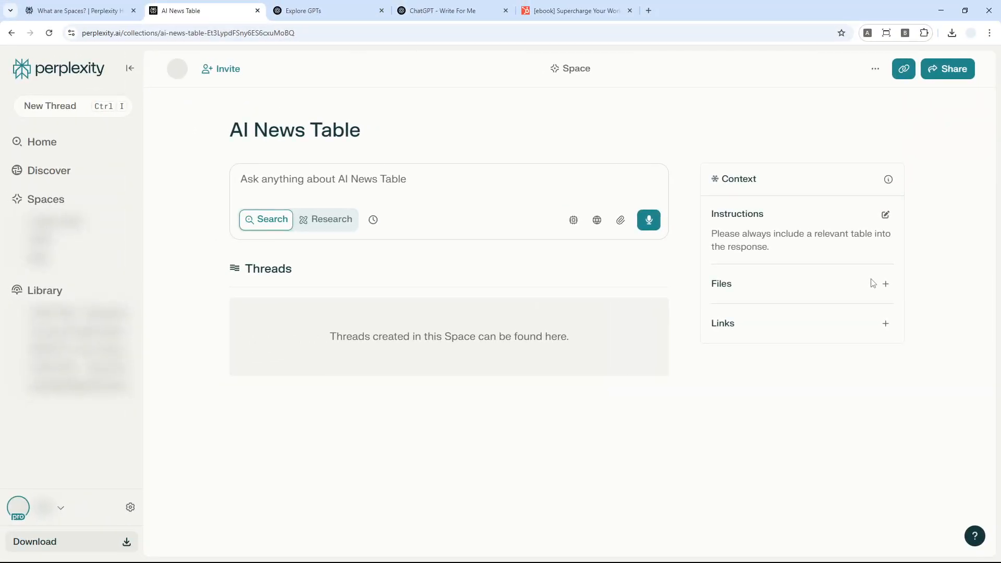
Step: Switch to the 'Supercharge Your Workday With ChatGPT' ebook PDF tab
click(572, 10)
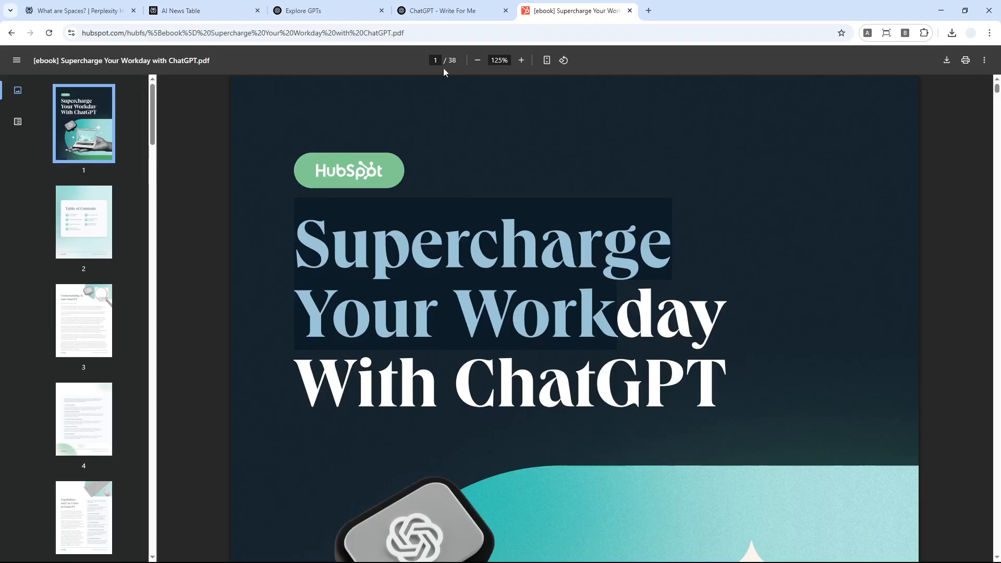
mouse_move(573, 60)
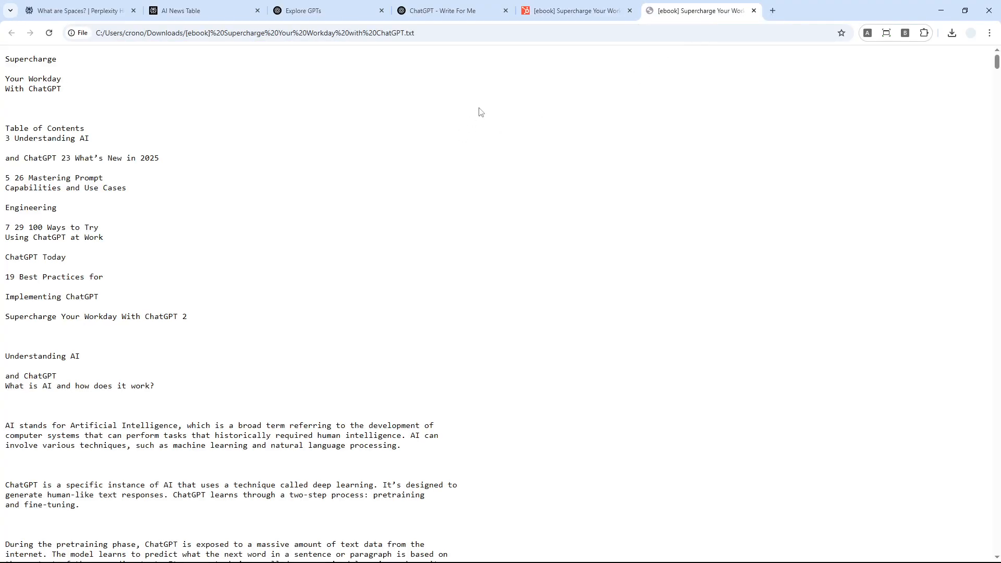
mouse_move(671, 4)
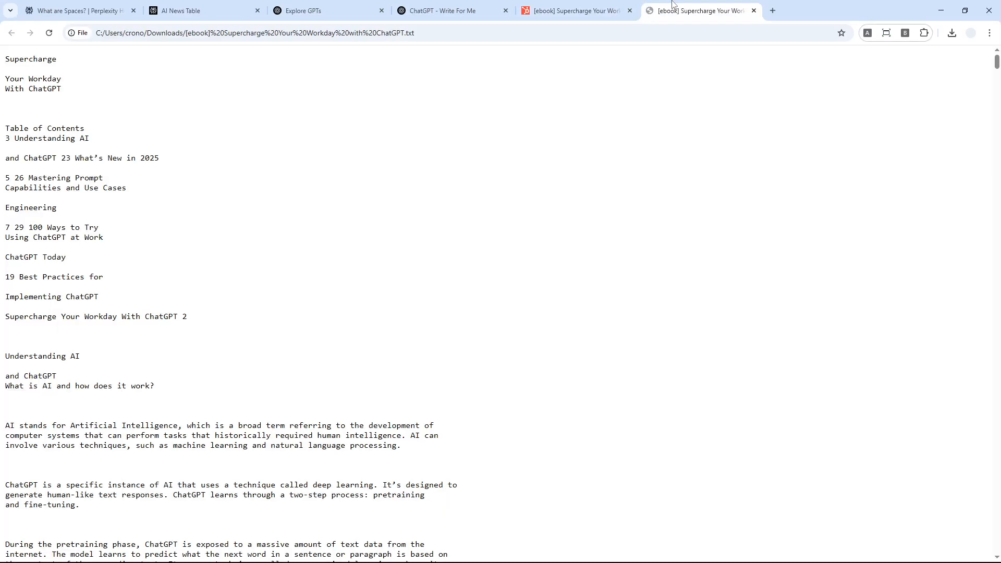
mouse_move(562, 192)
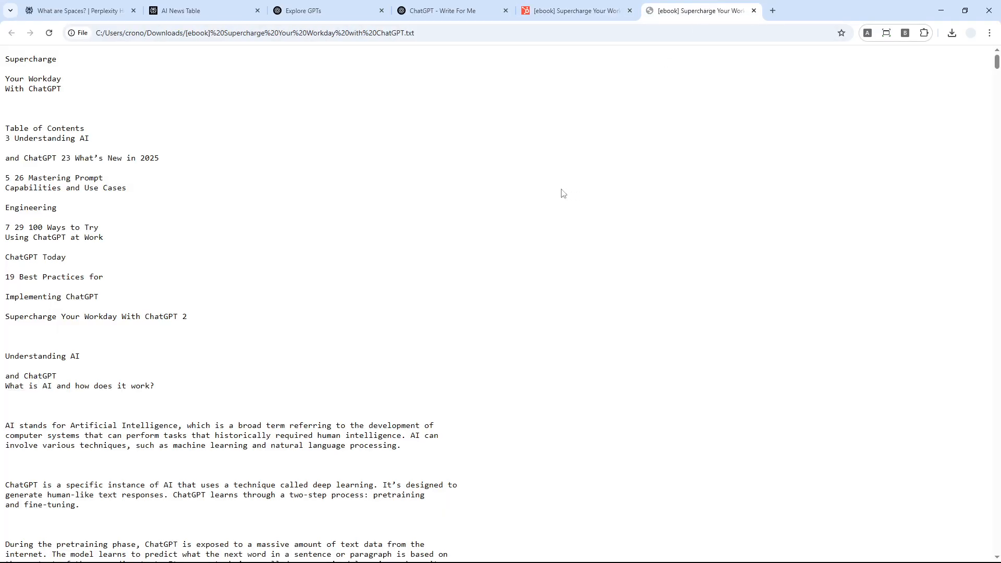
mouse_move(481, 142)
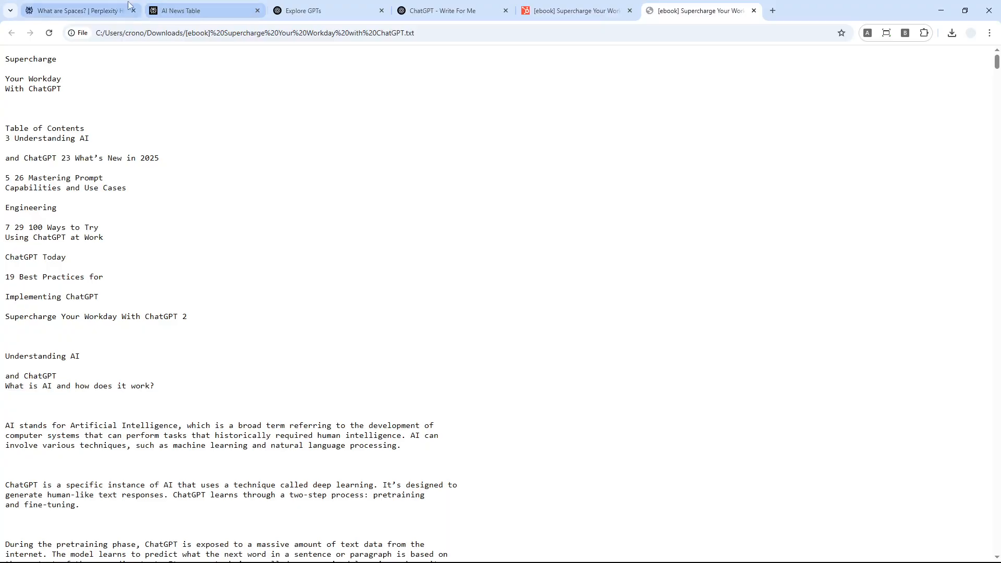
Step: Begin adding the ebook text file to the AI News Table space's Files
click(204, 10)
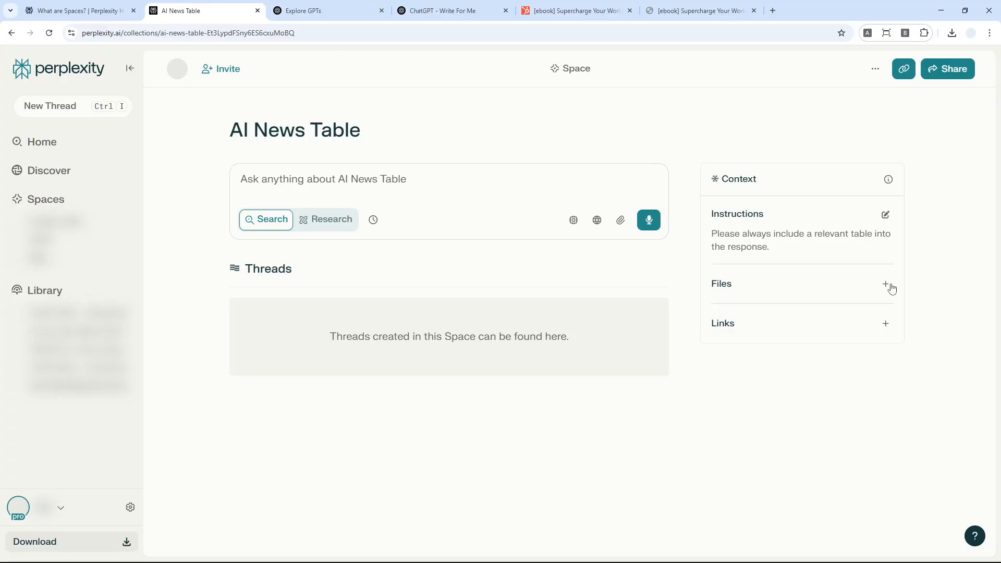
click(885, 285)
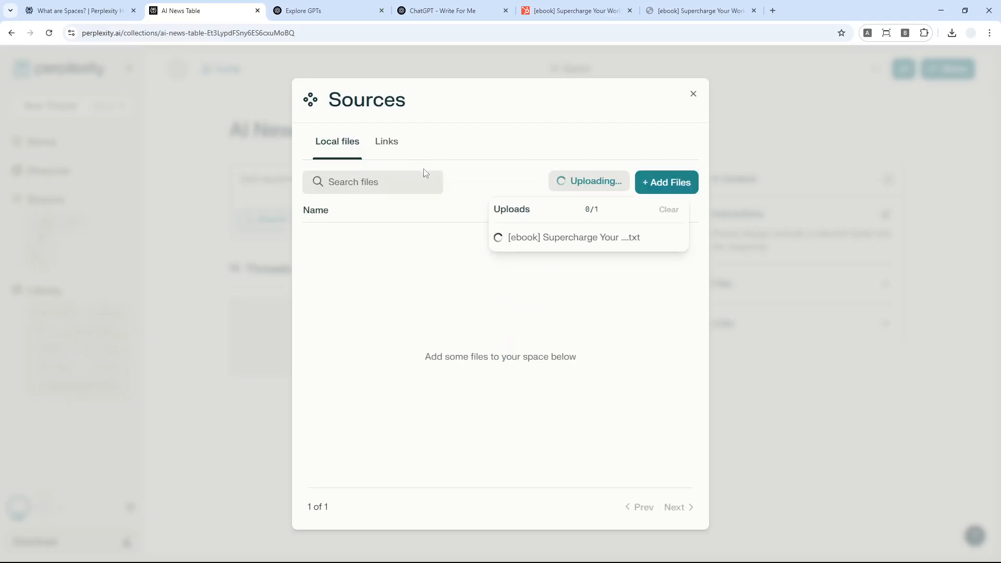
click(386, 141)
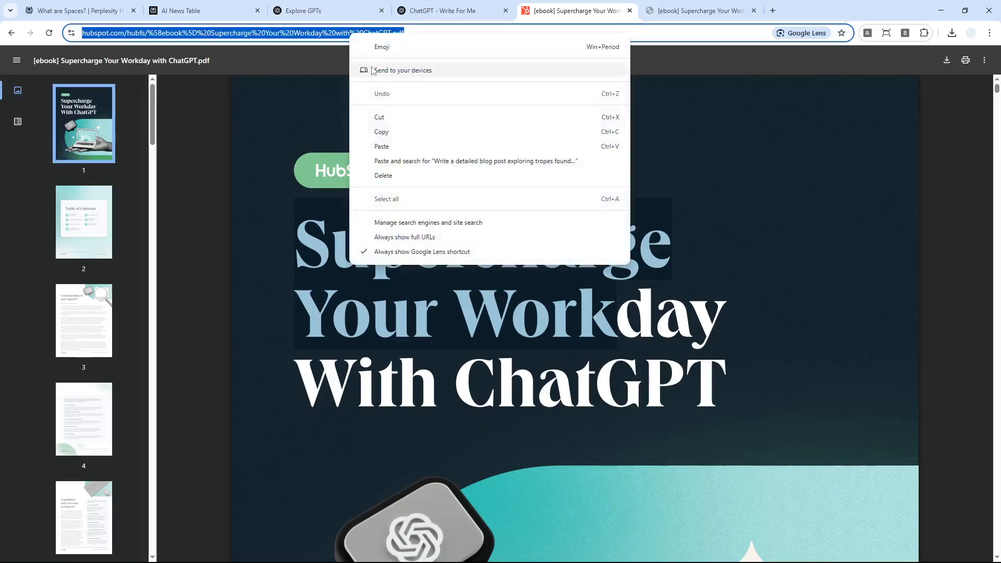
Step: Upload 'Supercharge Your Workday with ChatGPT' text file and watch it in the space's Local files list
click(204, 10)
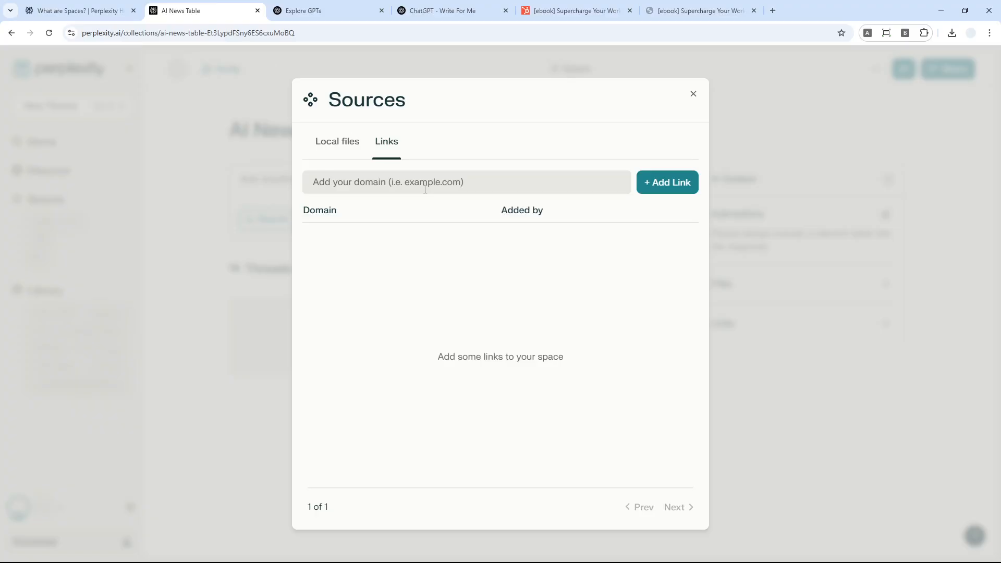
text(%5D%20Supercharge%20Your%20Workday%20with%20ChatGPT.pdf)
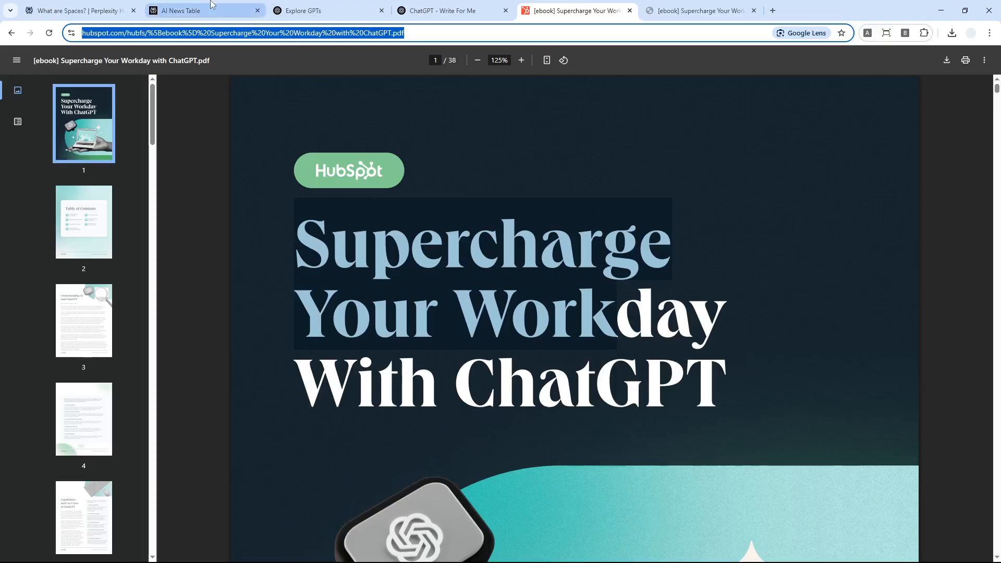
mouse_move(204, 10)
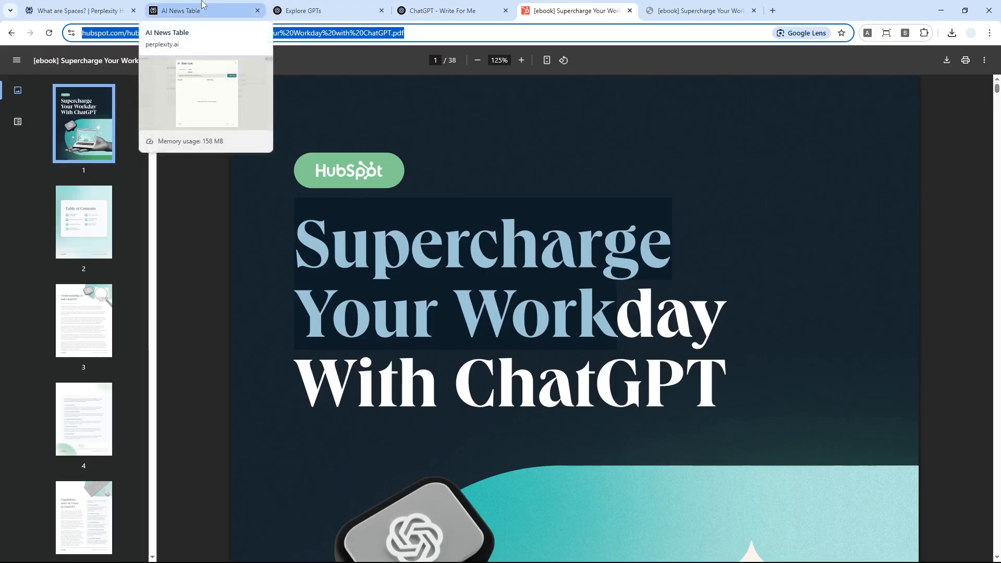
click(205, 11)
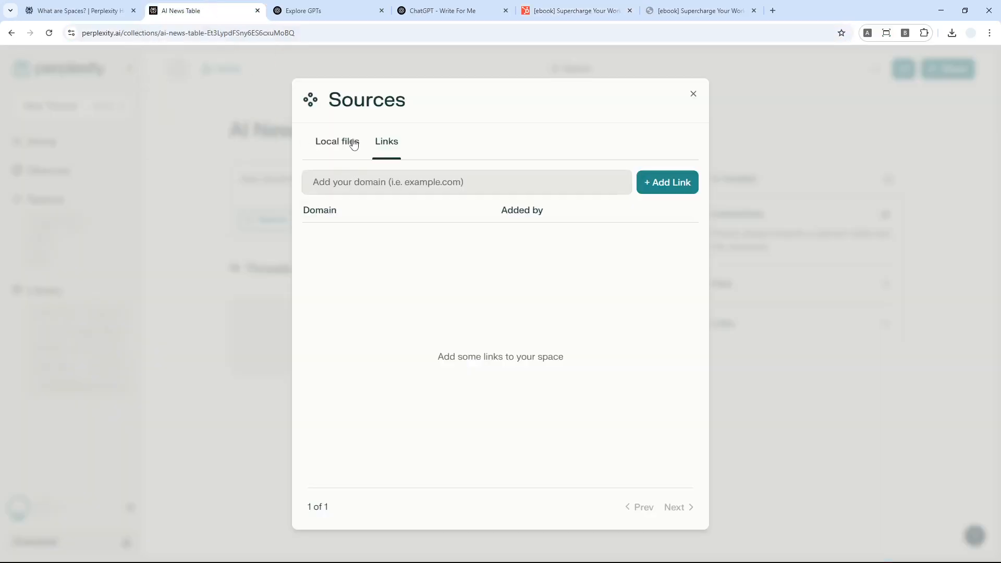
click(336, 141)
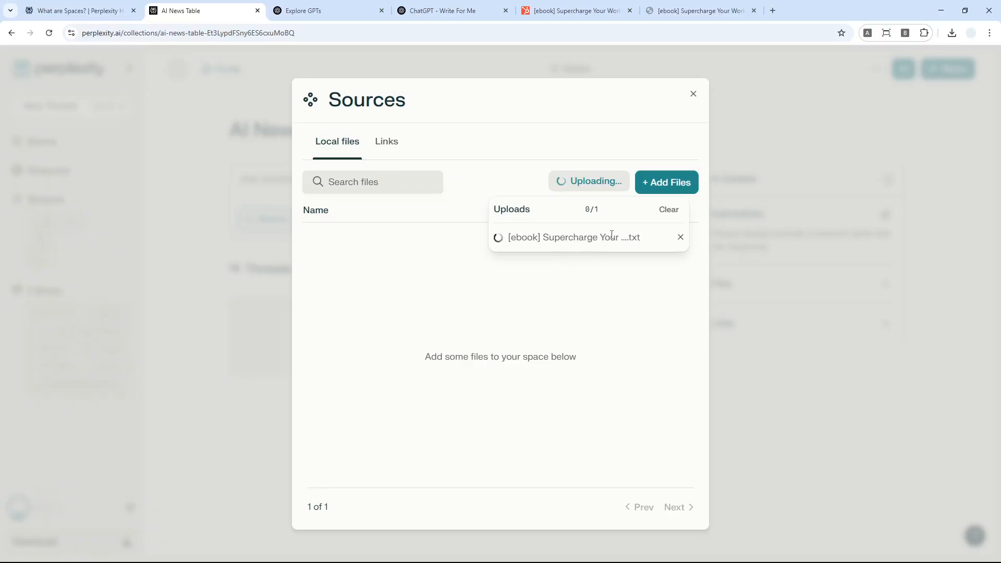
mouse_move(569, 284)
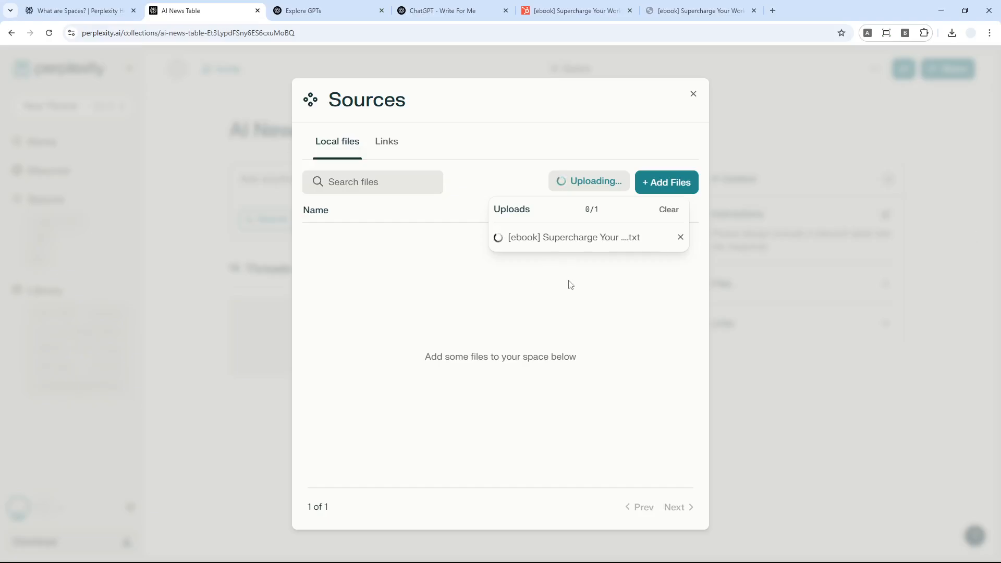
mouse_move(612, 293)
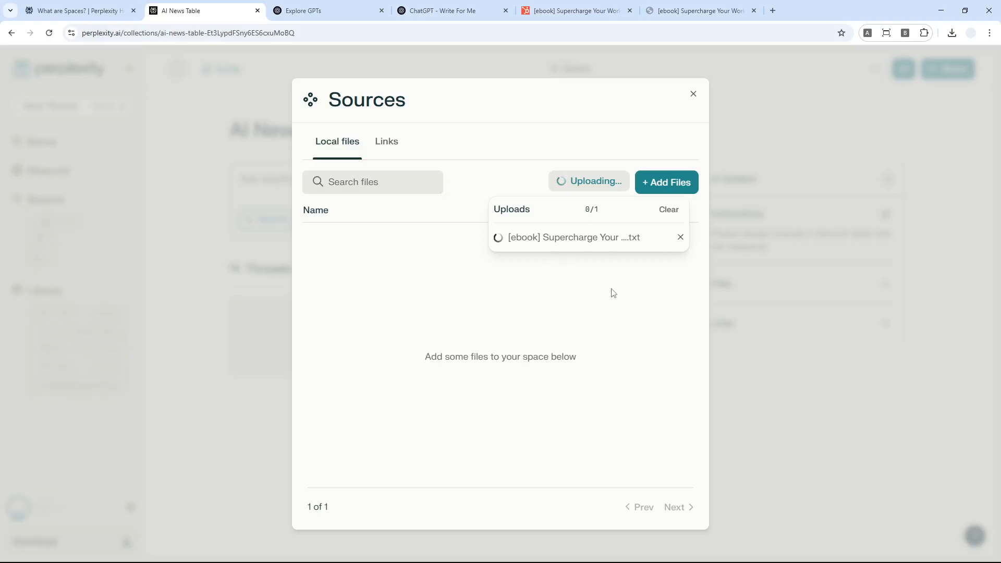
mouse_move(558, 340)
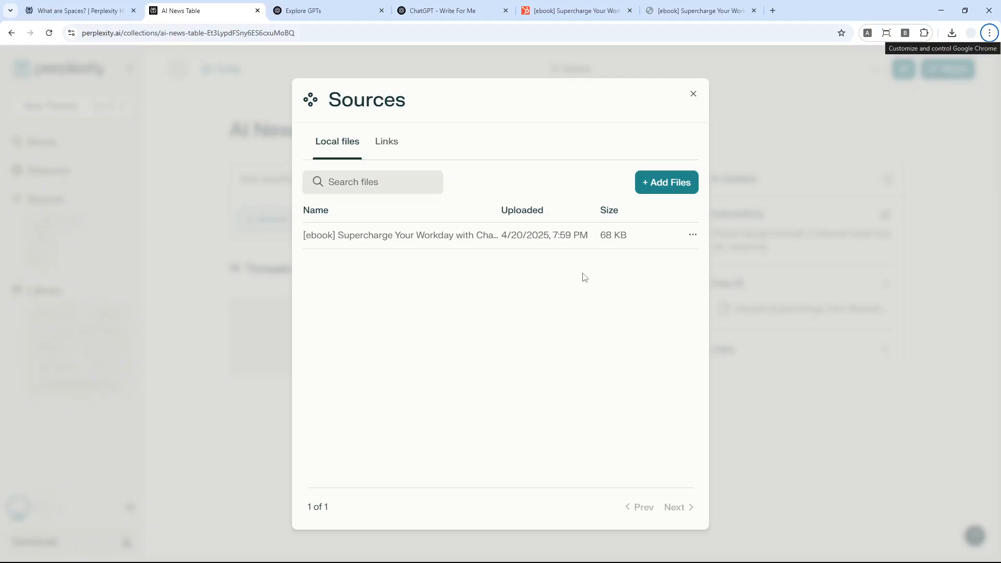
mouse_move(689, 212)
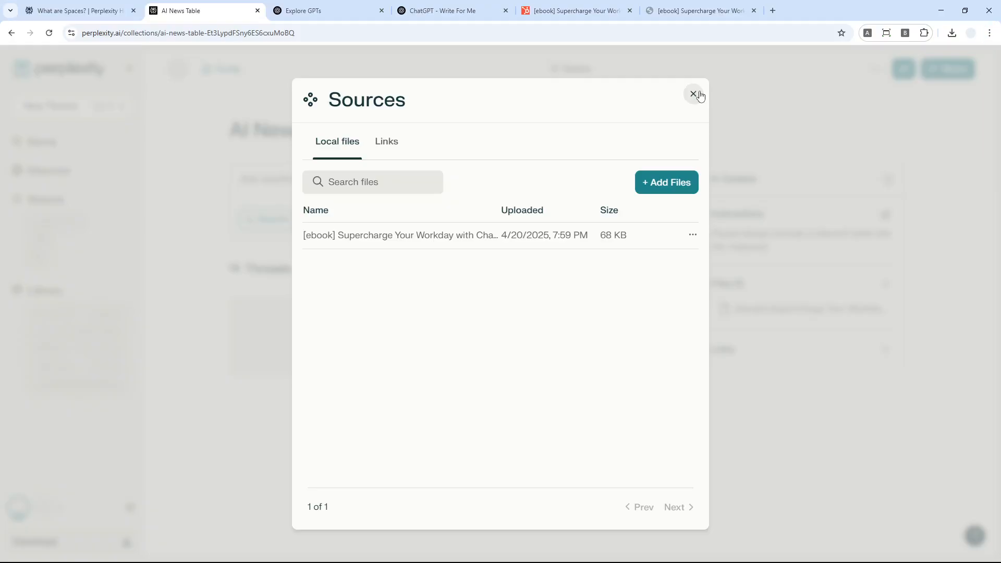
Step: Review the space's Links and Local files sources, confirming one ebook file and no links
click(694, 93)
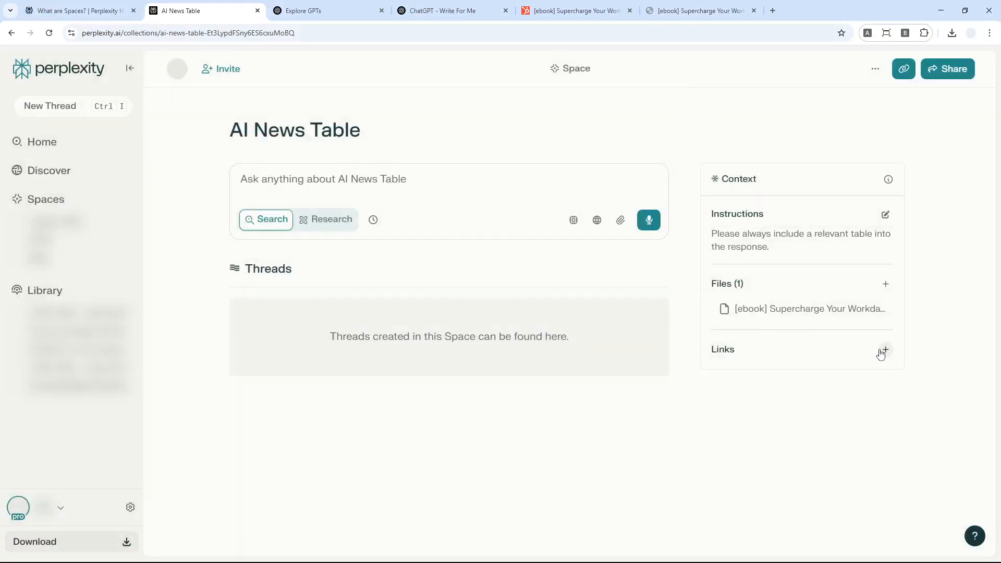
click(884, 351)
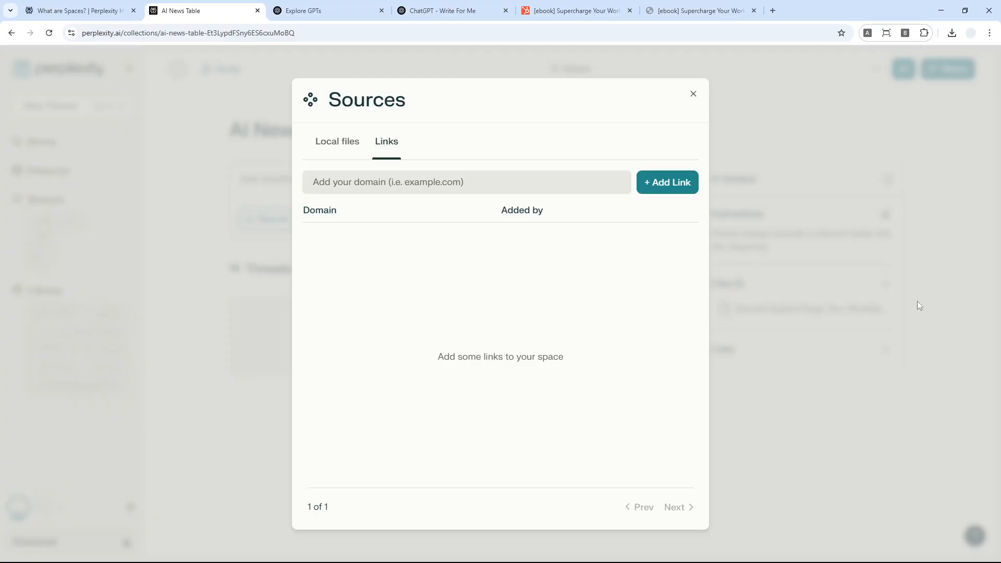
click(337, 141)
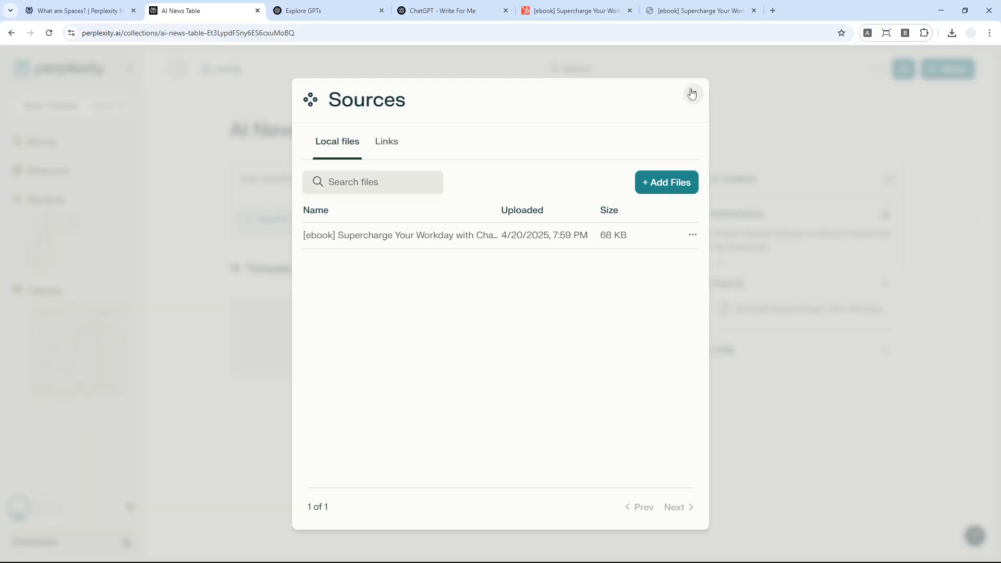
click(692, 93)
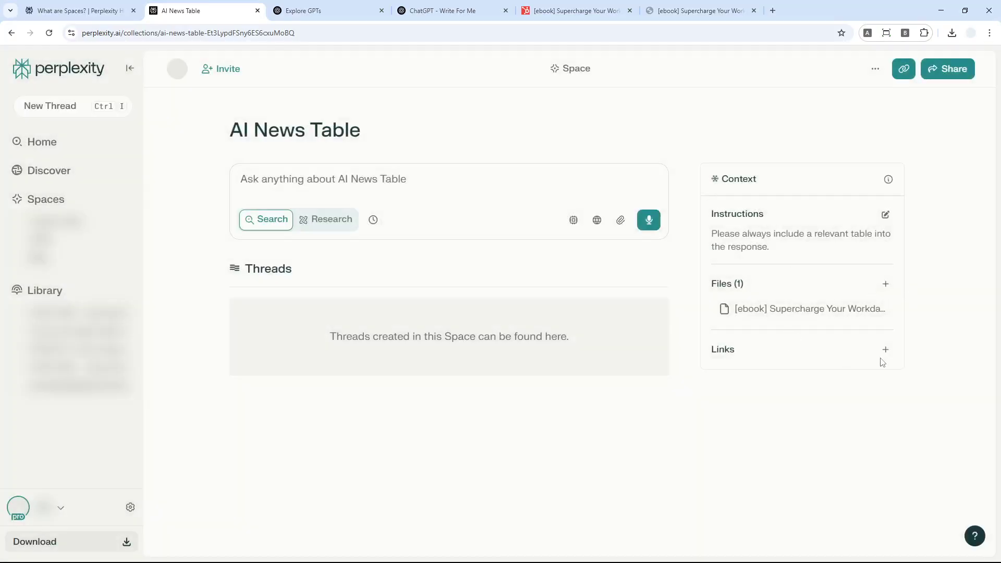
mouse_move(712, 367)
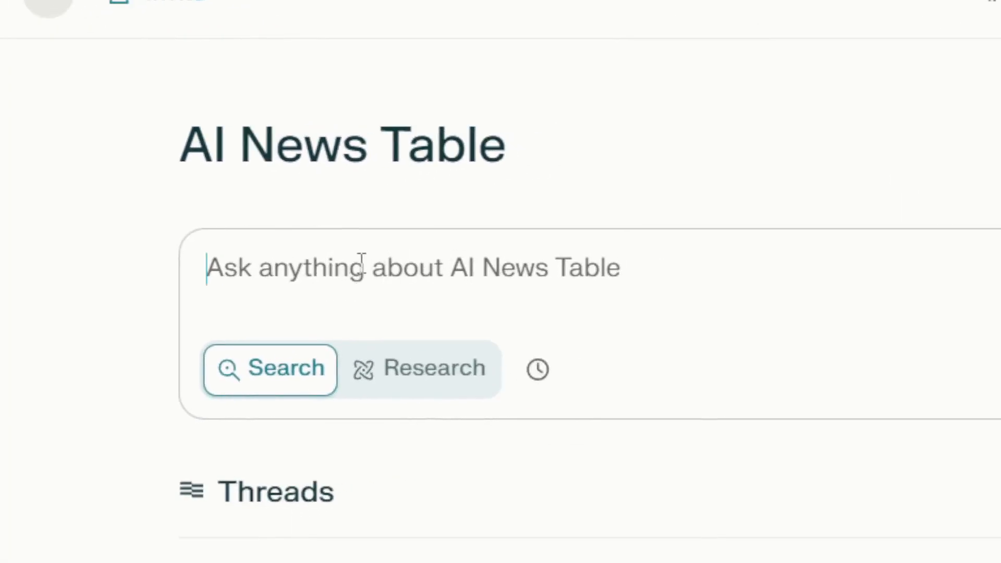
mouse_move(268, 369)
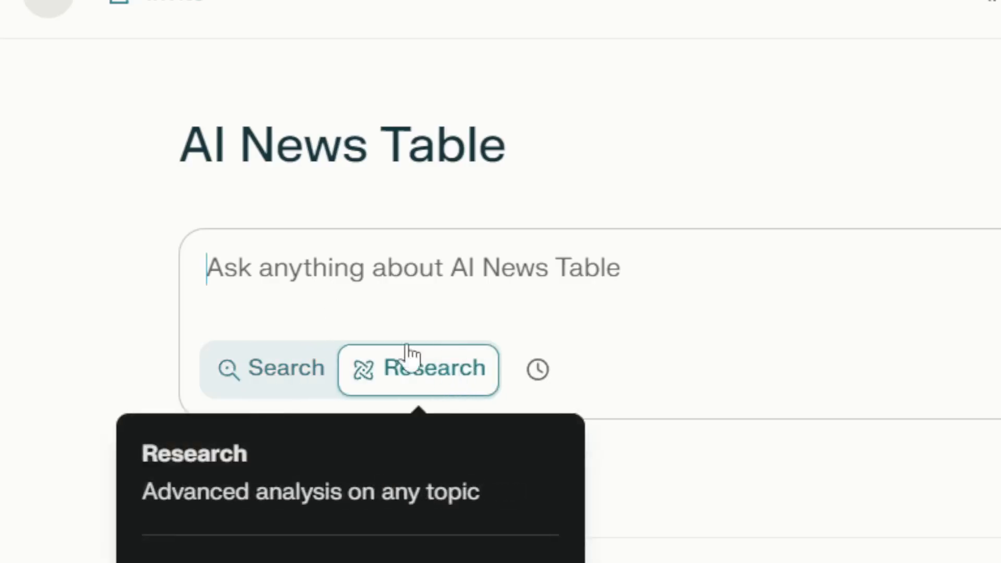
click(271, 368)
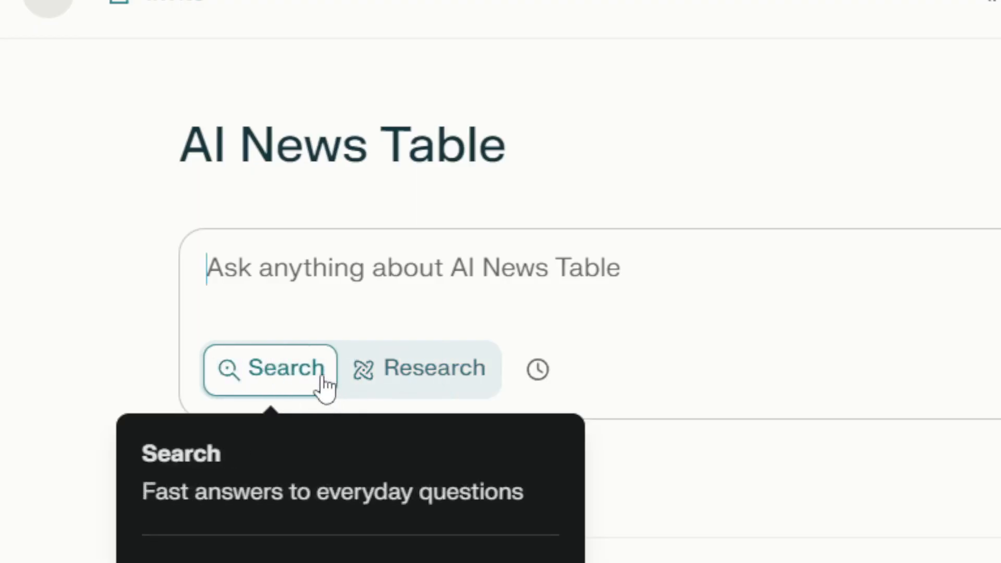
click(537, 369)
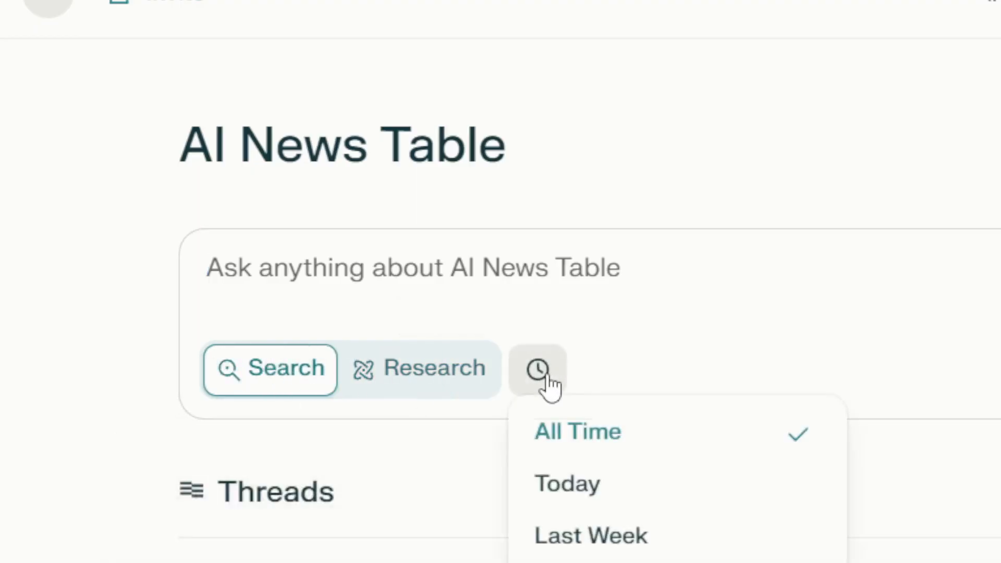
mouse_move(635, 494)
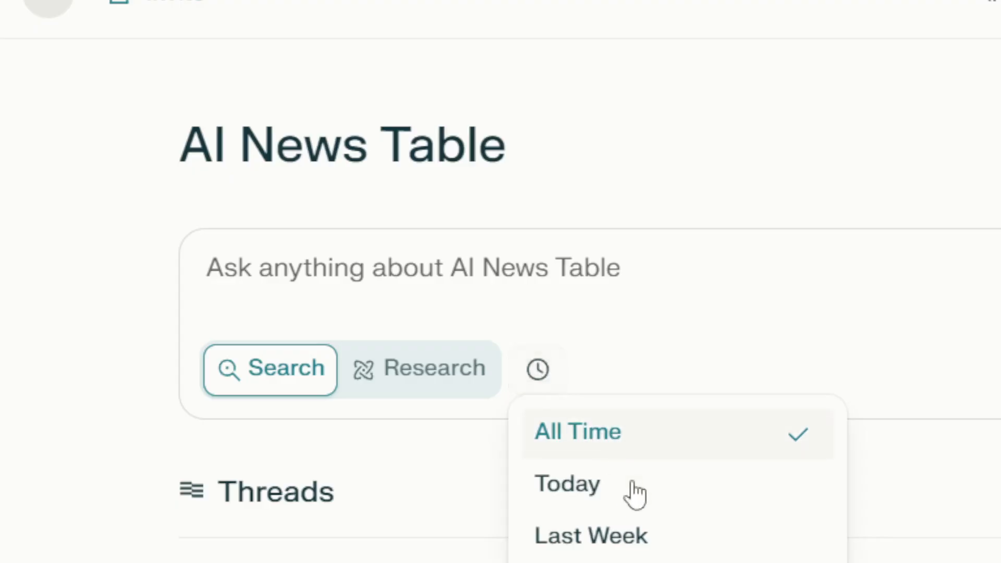
scroll(down, 3)
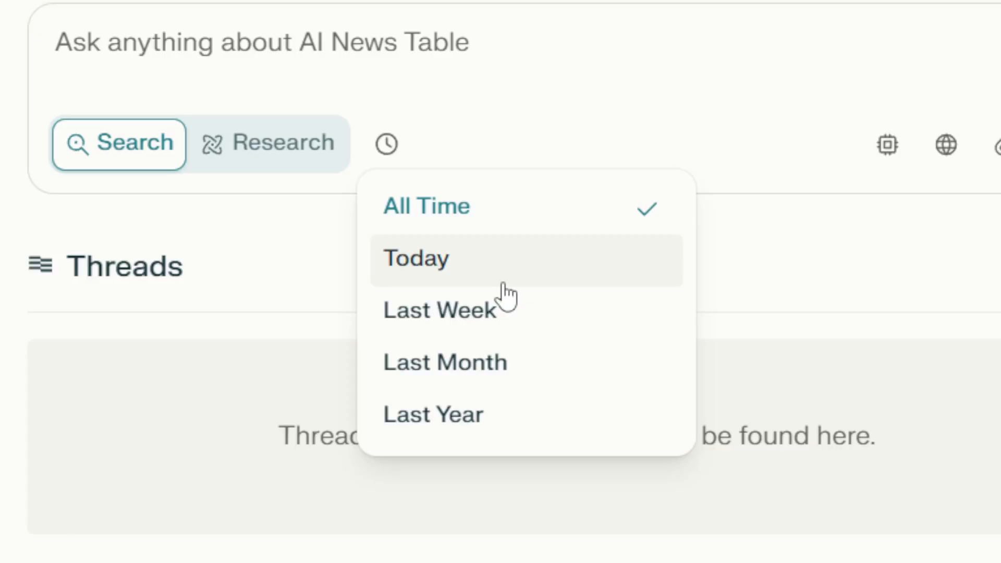
mouse_move(533, 415)
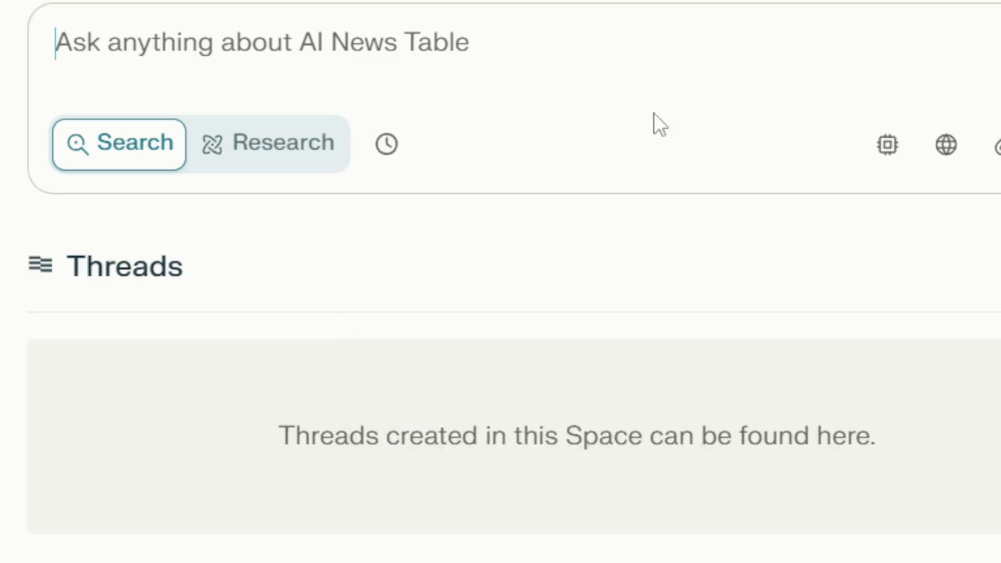
click(886, 145)
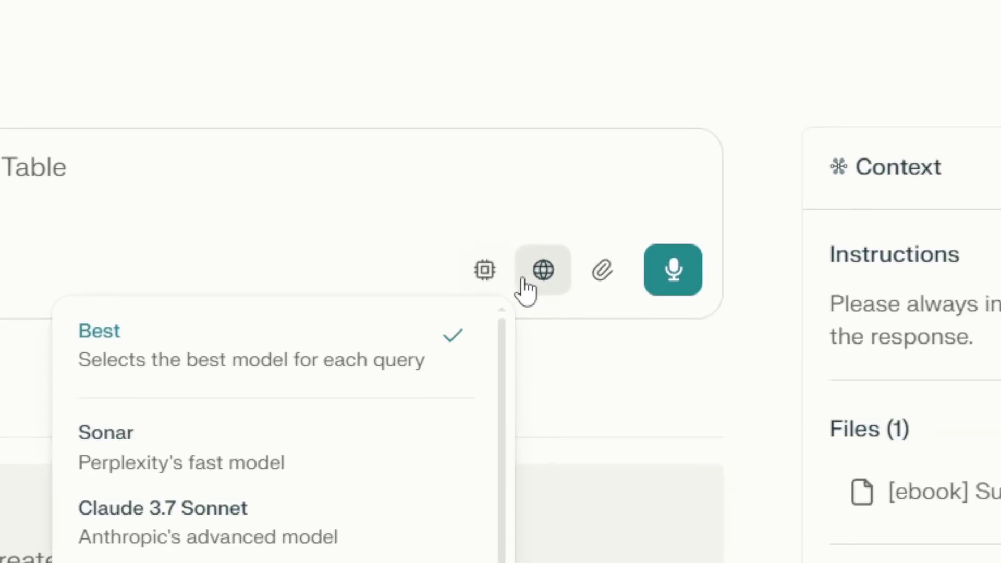
click(541, 269)
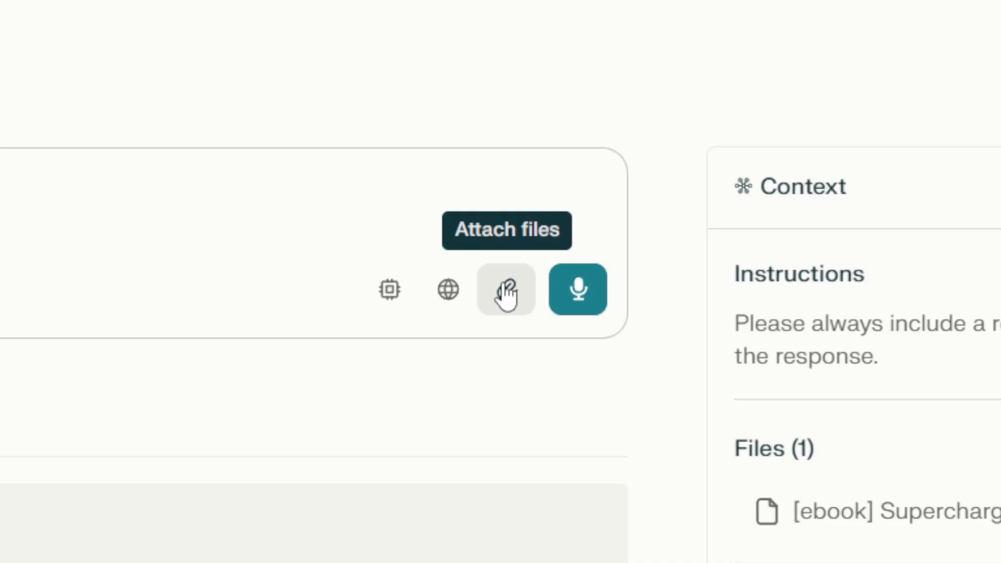
mouse_move(797, 433)
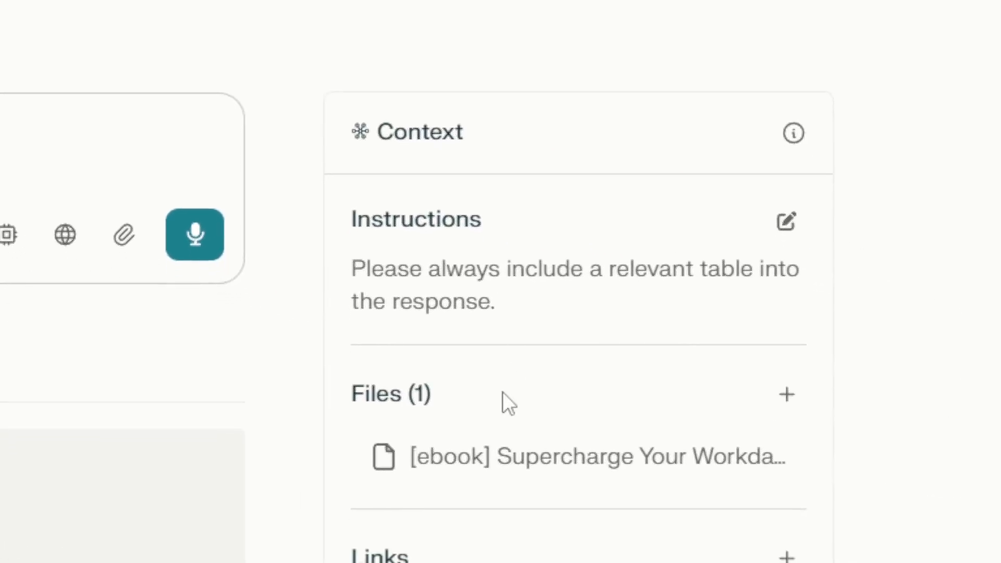
scroll(down, 3)
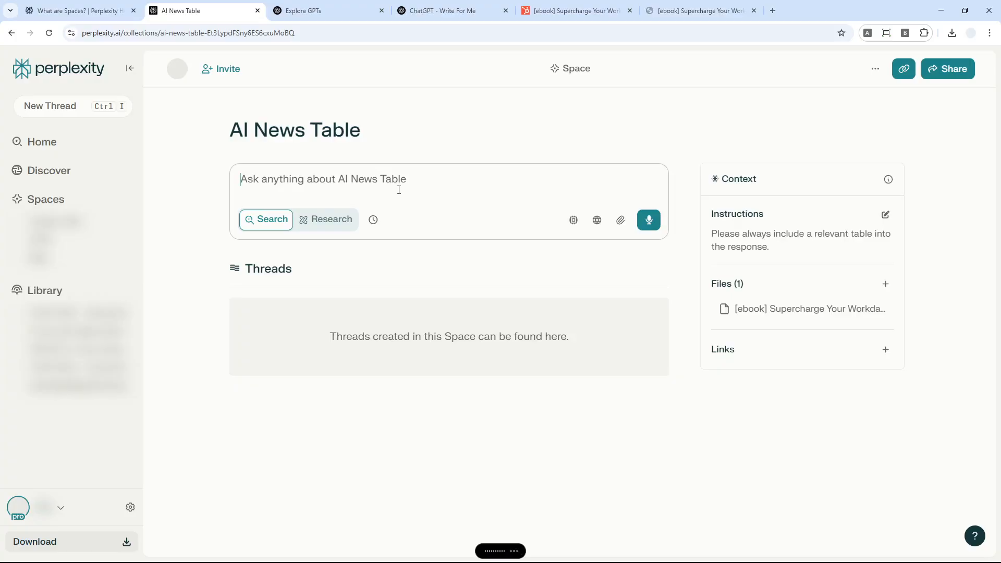
Step: Enter the question 'Please tell me what are the latest AI advancements and news today?' in the space's Ask box
text(Please tell me what are the latest AI advancements and news today?)
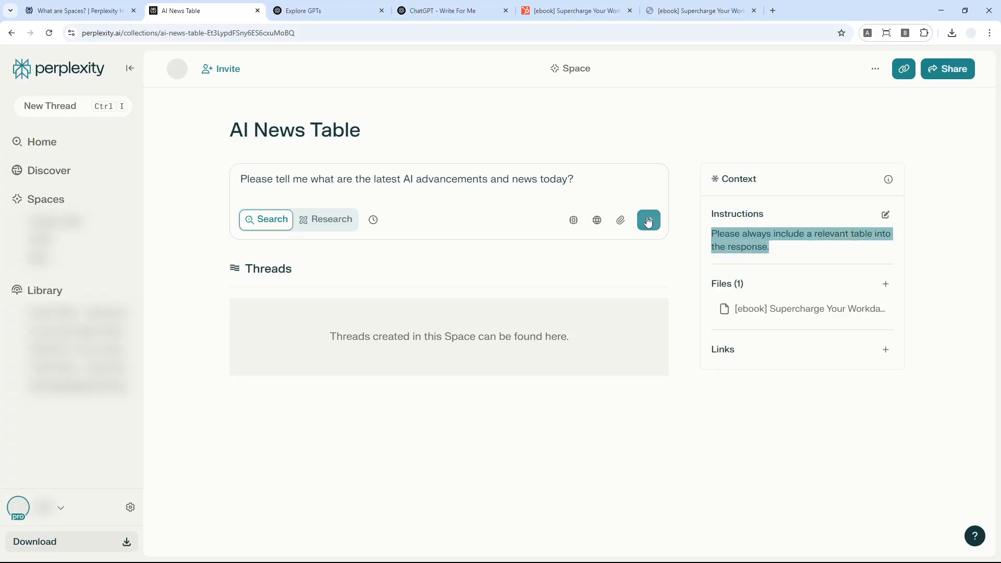
click(648, 220)
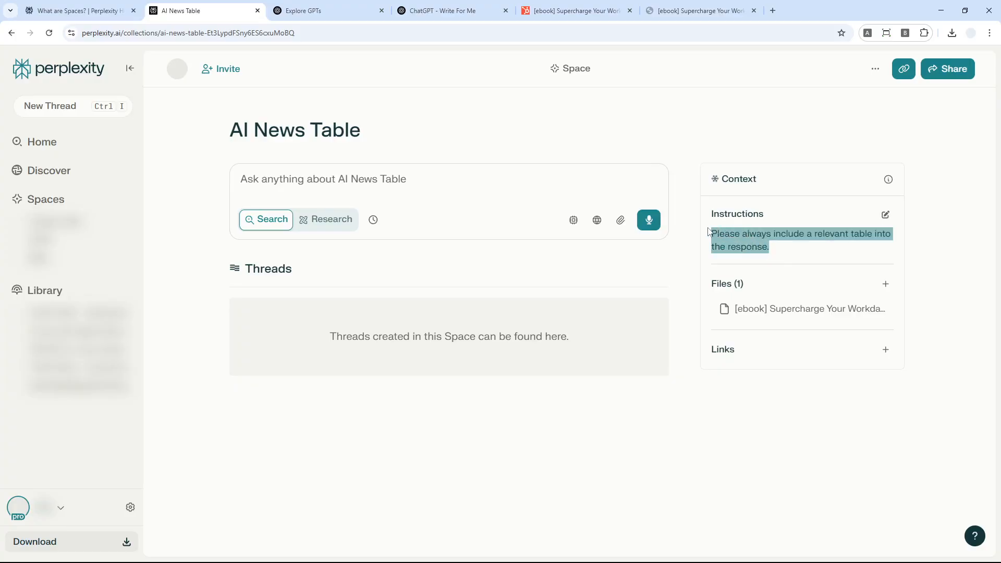
click(459, 200)
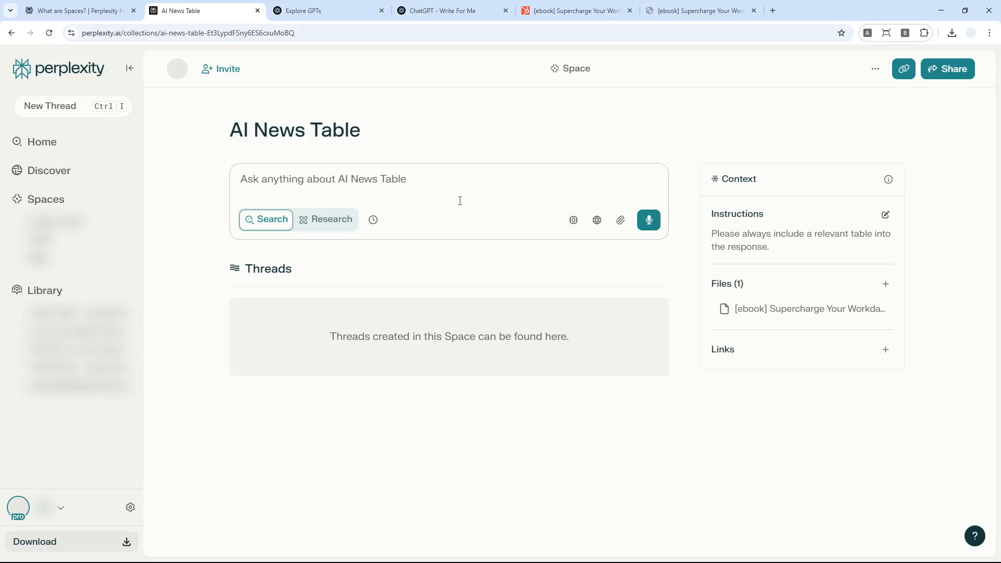
mouse_move(433, 186)
text(Please tell me what are the latest AI advancements and news today?)
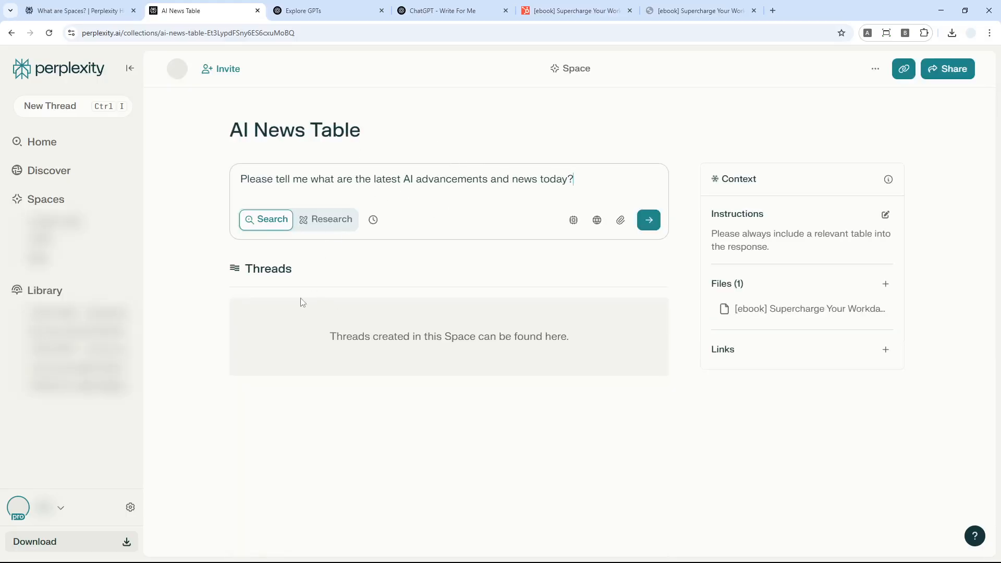
mouse_move(648, 220)
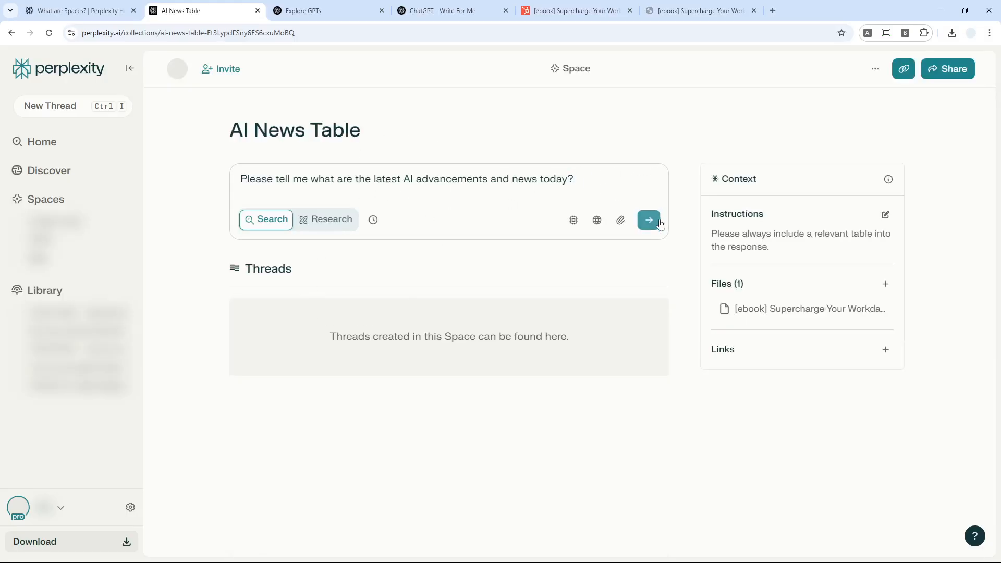
Step: Submit the latest-AI-news question and get the answer citing 21 sources
click(647, 220)
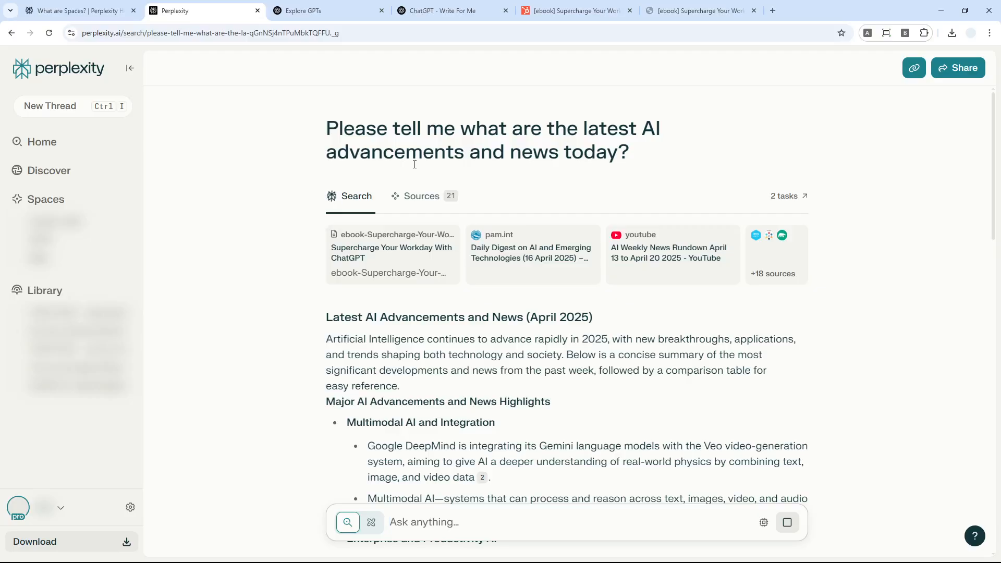
mouse_move(421, 195)
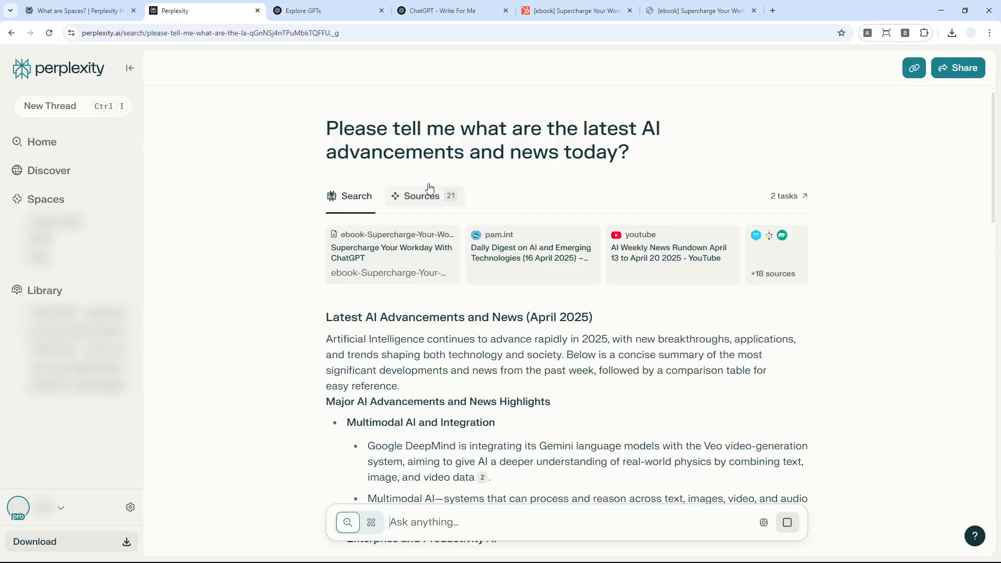
mouse_move(814, 169)
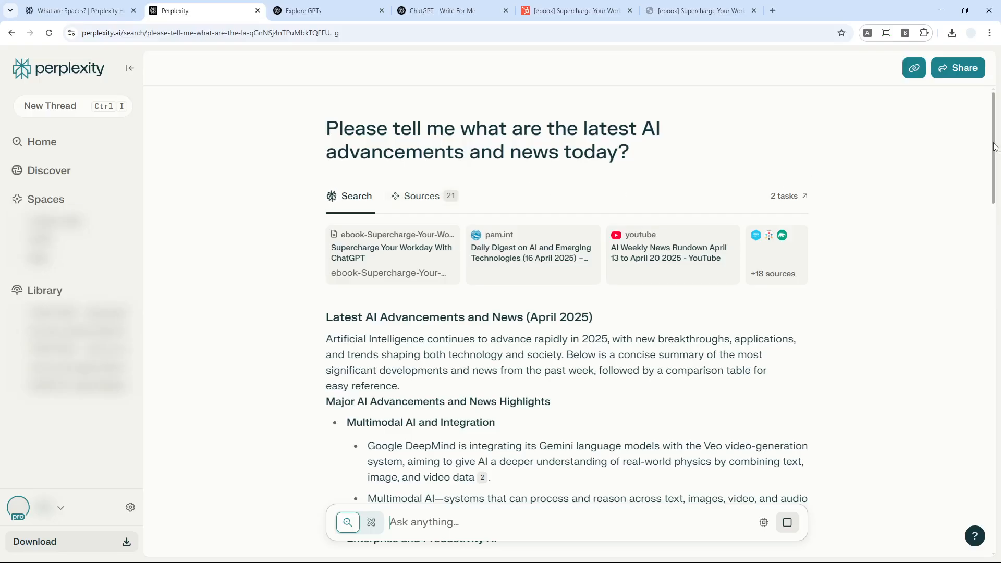
scroll(down, 3)
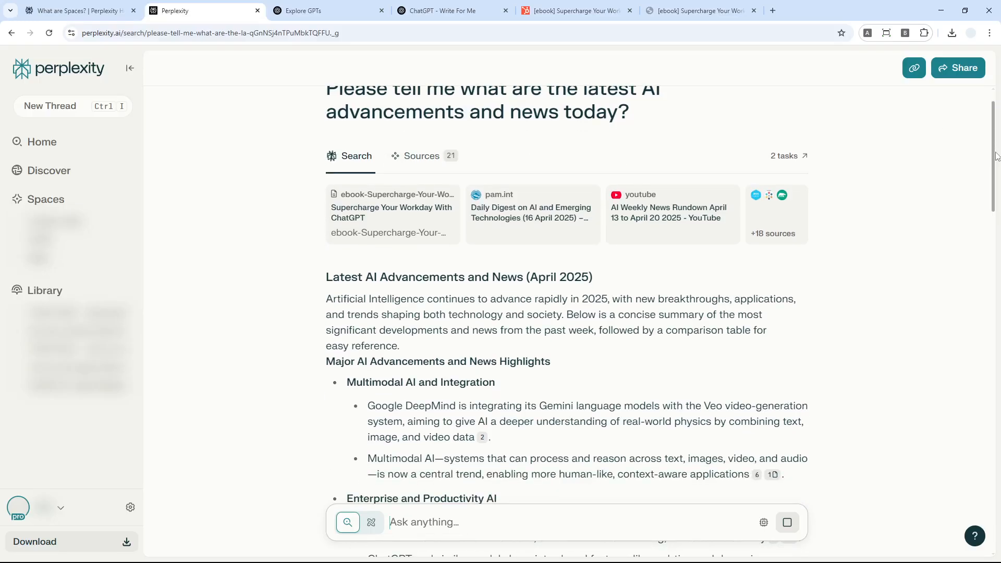
scroll(down, 3)
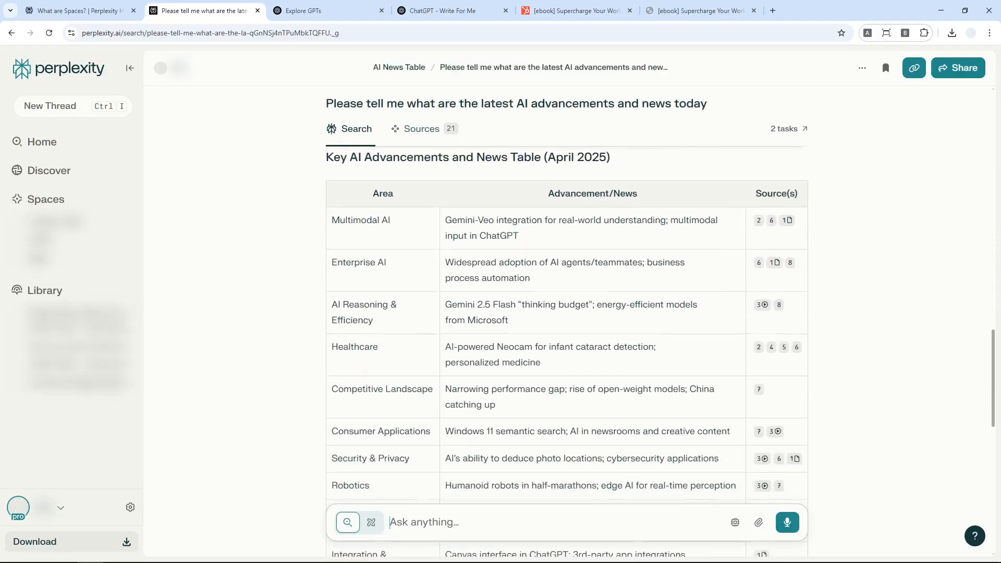
scroll(down, 3)
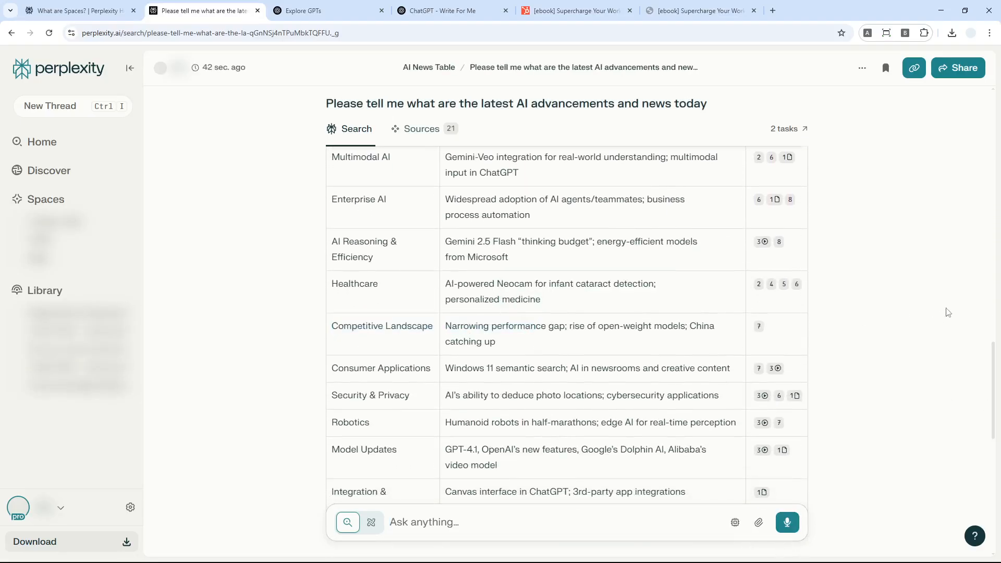
scroll(down, 3)
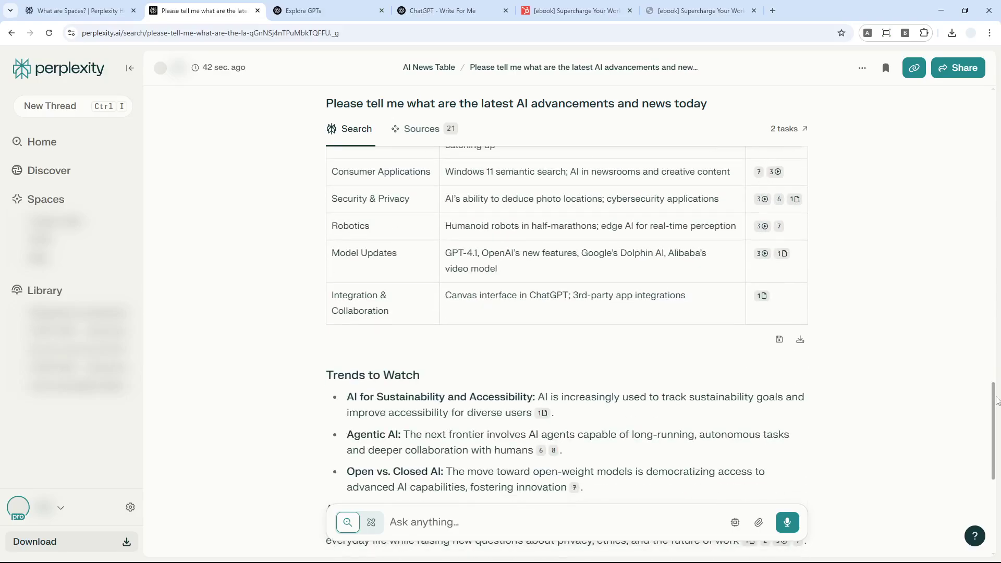
scroll(up, 3)
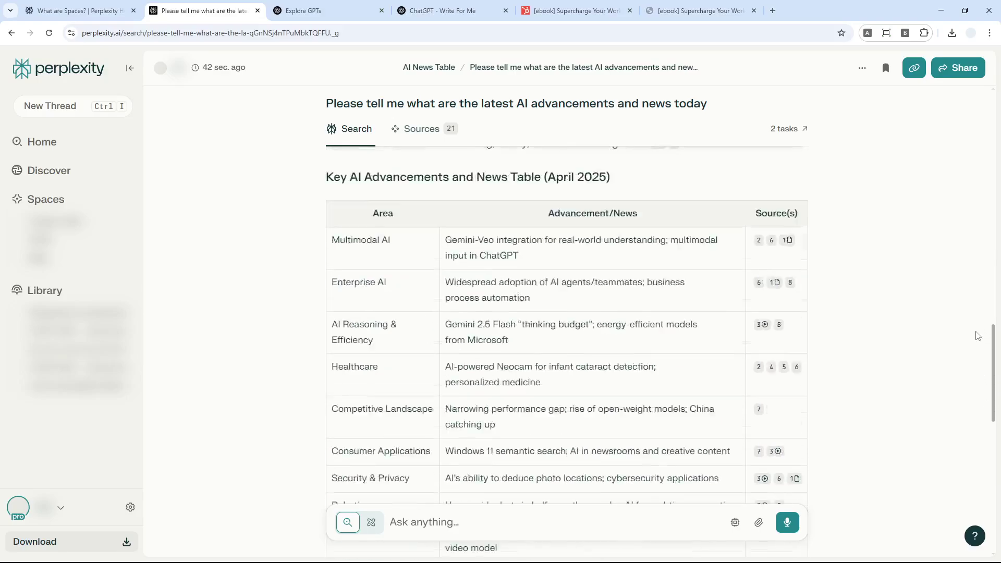
scroll(up, 3)
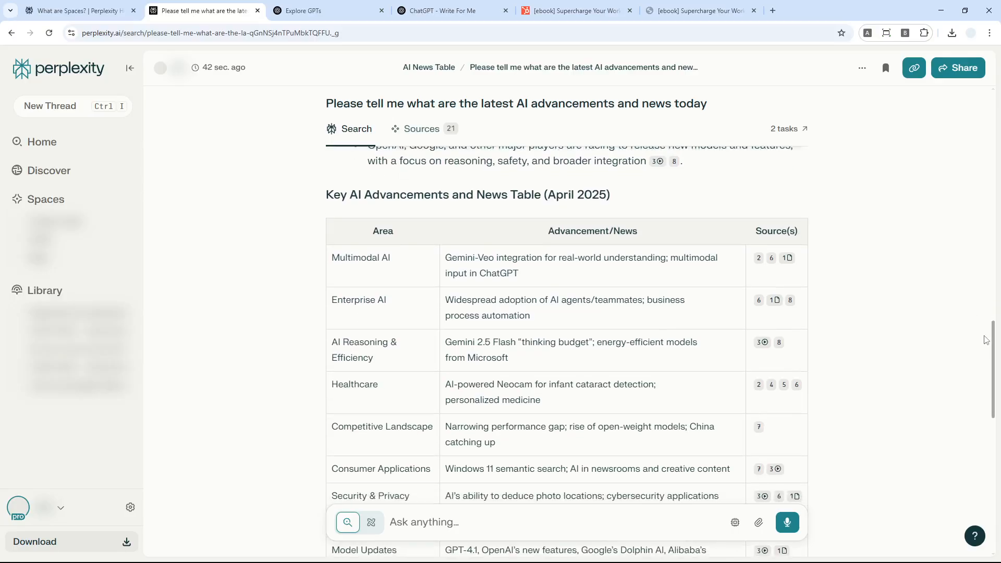
scroll(down, 3)
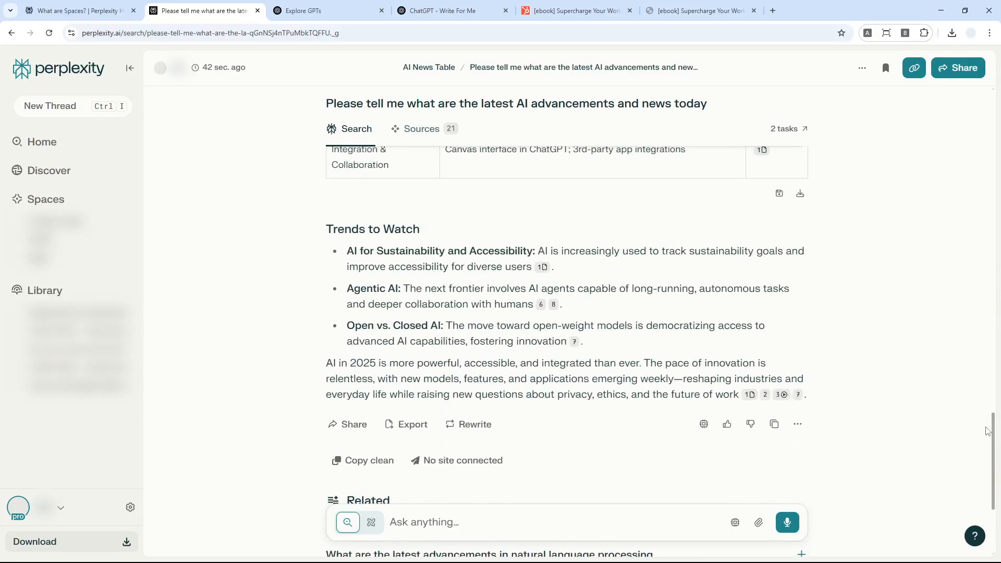
scroll(up, 3)
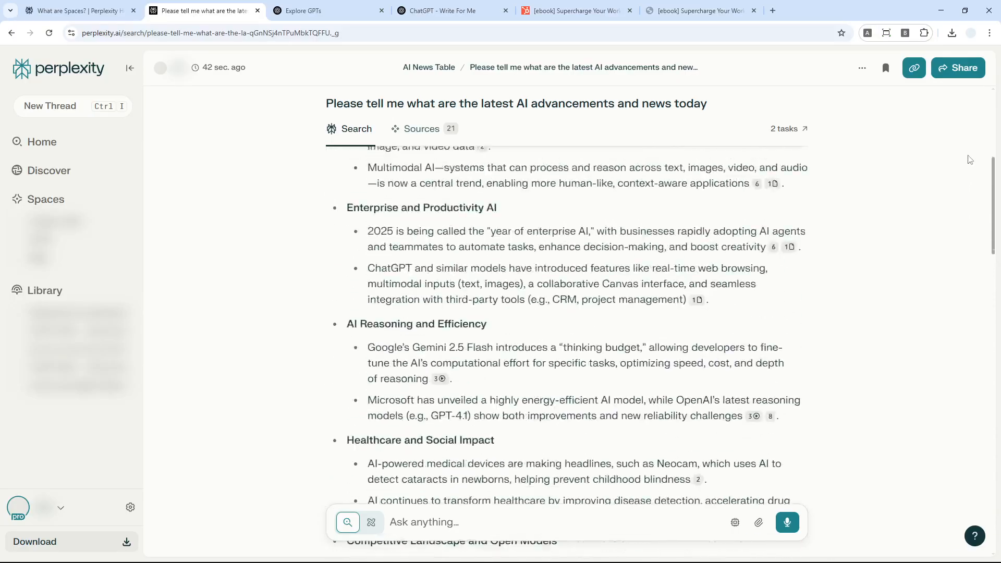
scroll(up, 3)
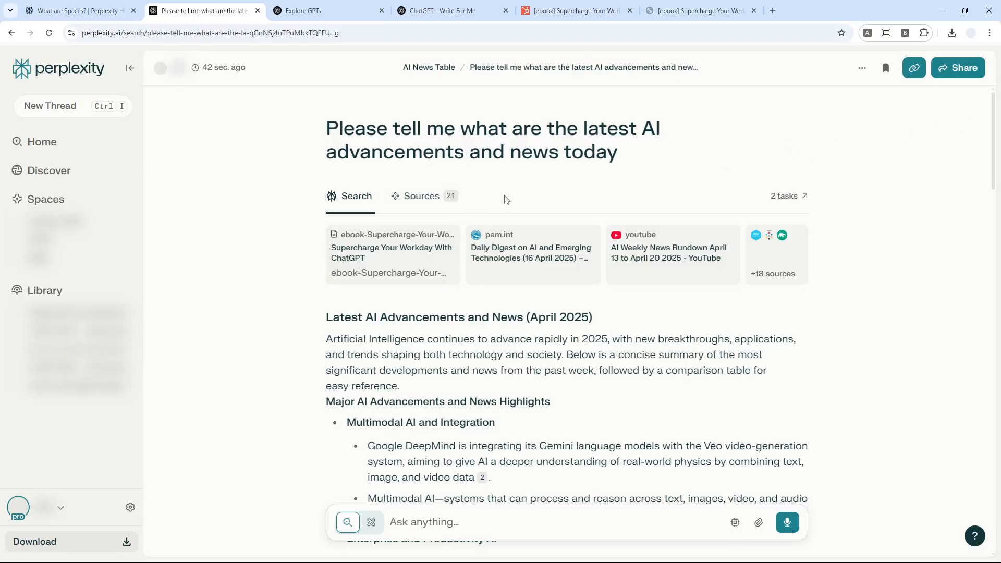
mouse_move(466, 152)
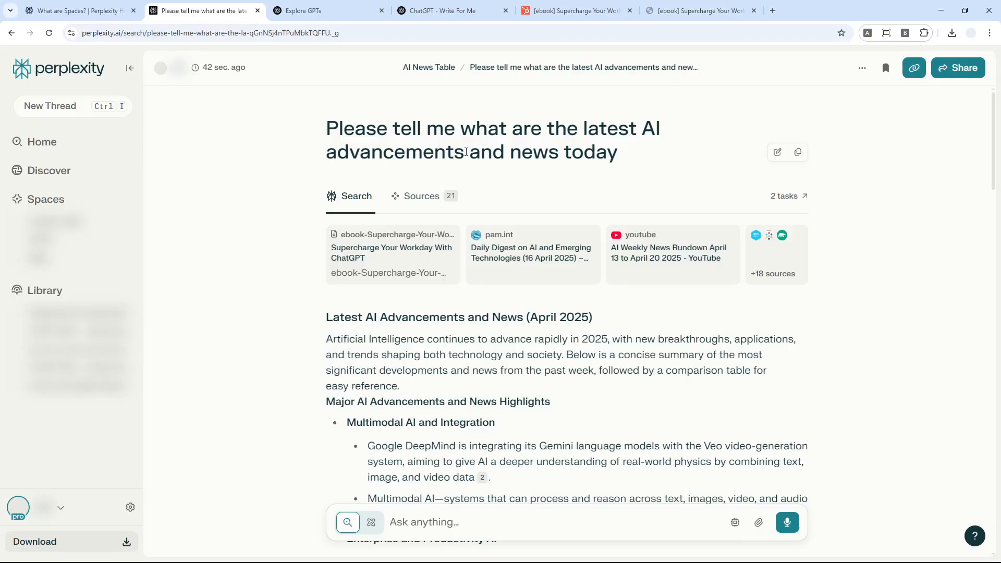
mouse_move(101, 283)
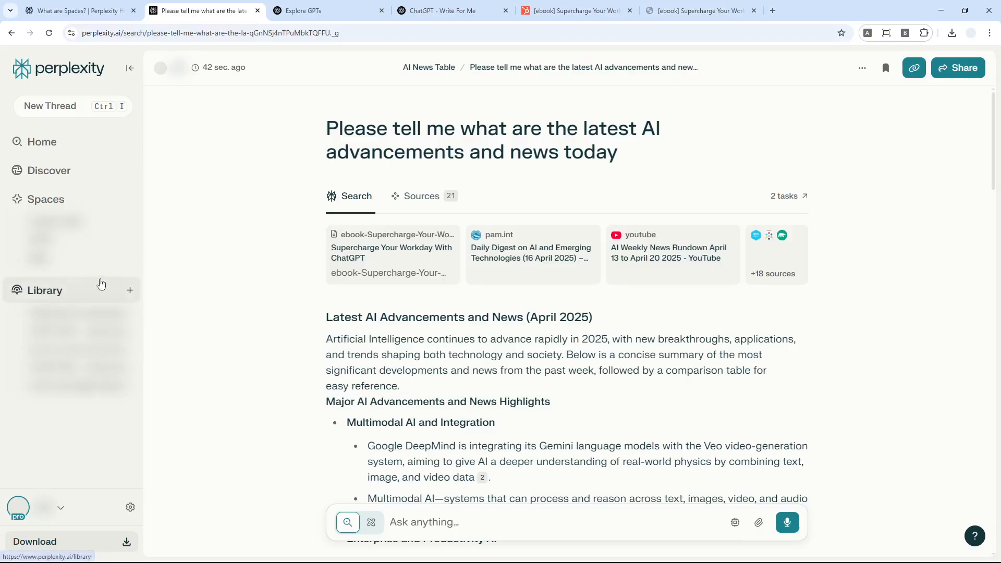
Step: Return via Library and Spaces to the AI News Table space showing its new thread
click(43, 289)
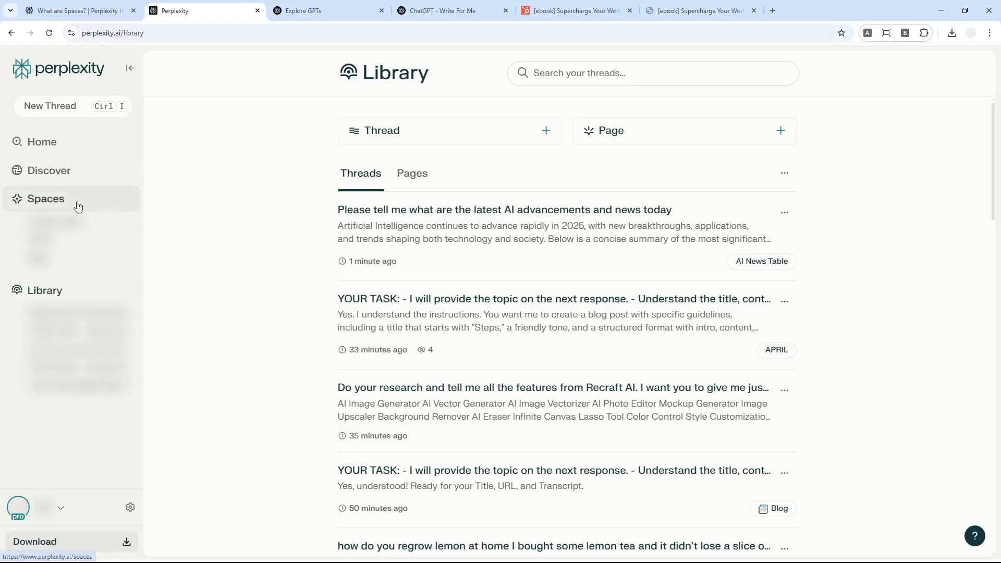
click(45, 198)
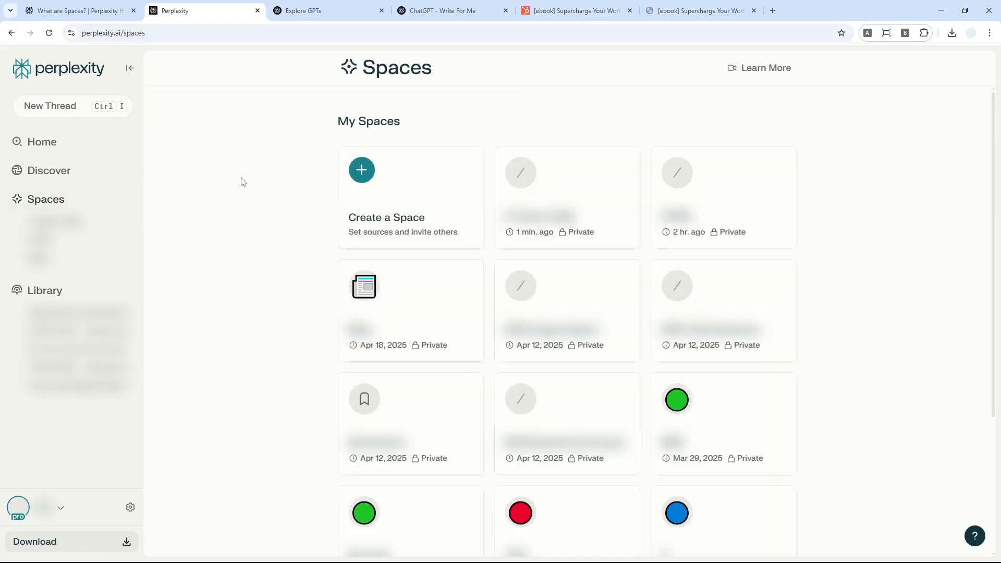
mouse_move(544, 216)
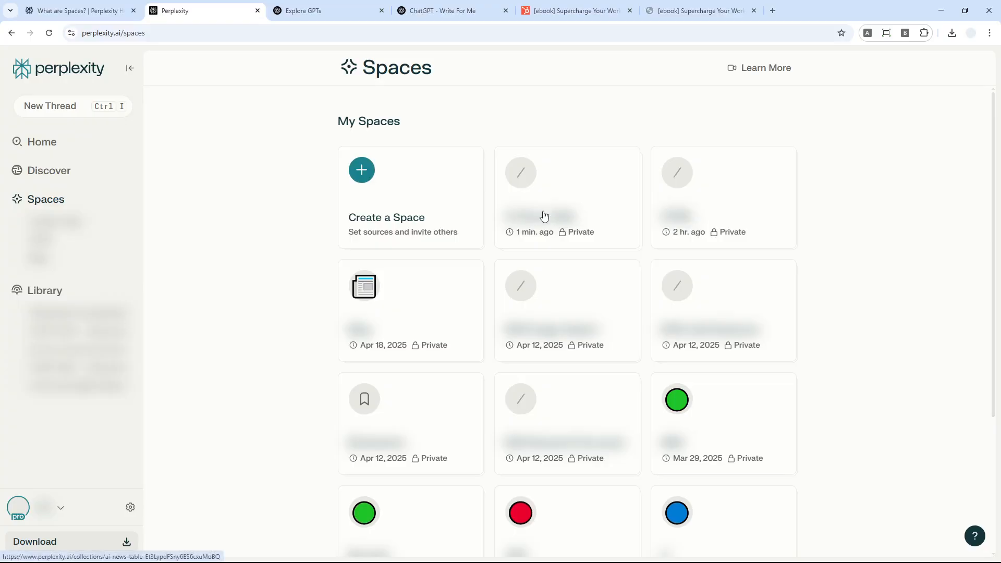
click(566, 192)
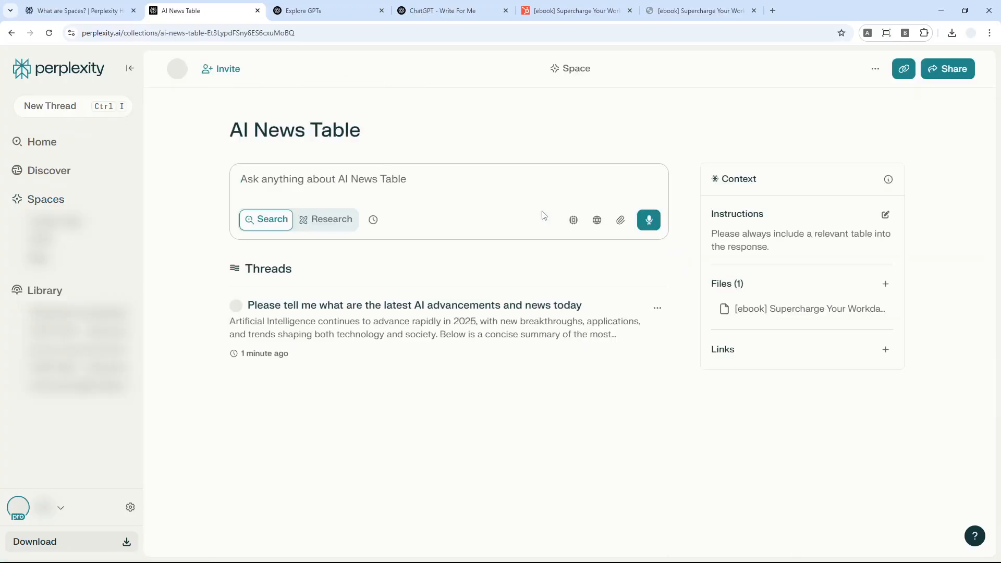